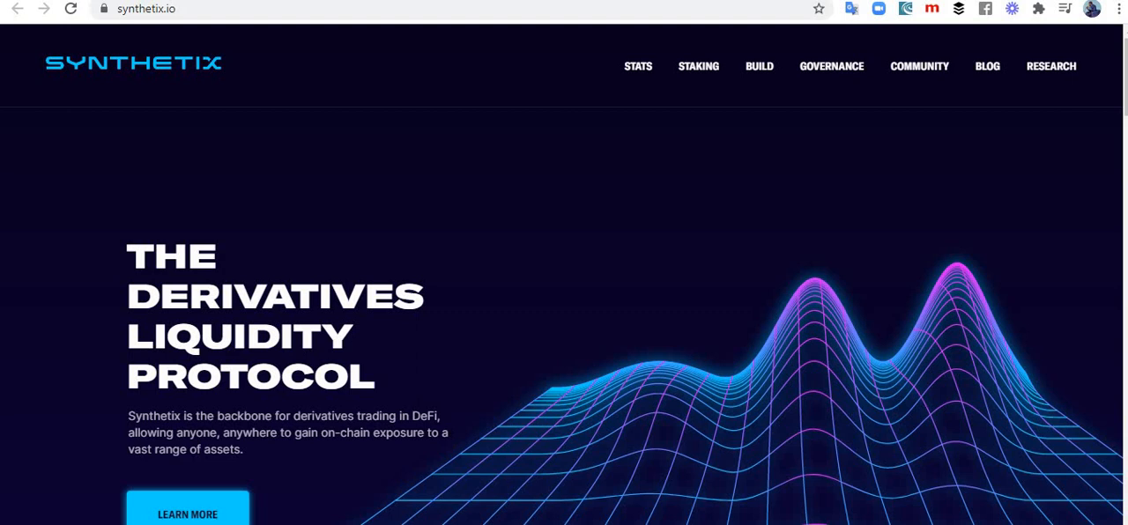
# Browse down past the stats, Build and Earn sections to the Powered by Synthetix staking projects
pyautogui.scroll(-3)
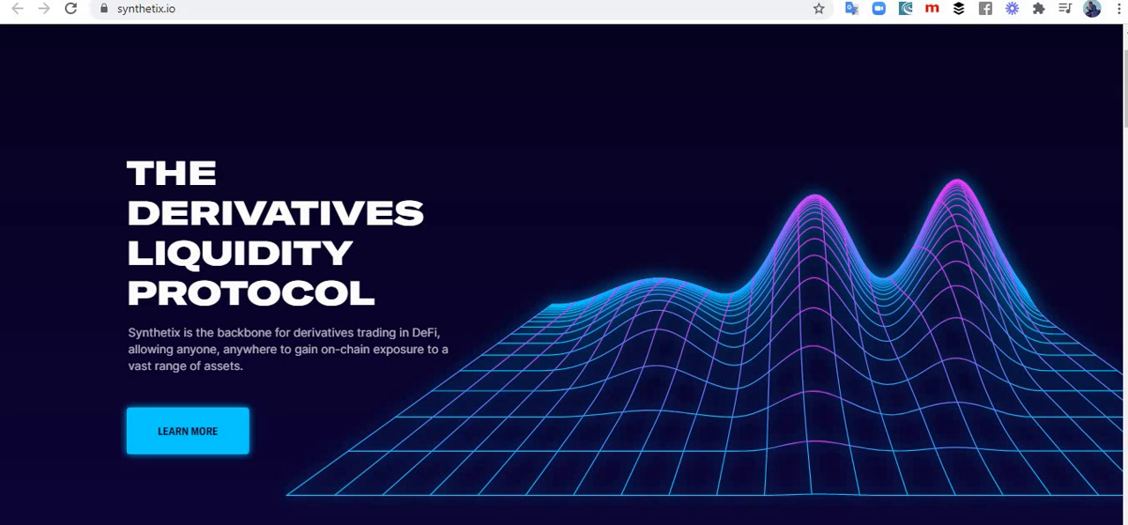
pyautogui.scroll(-3)
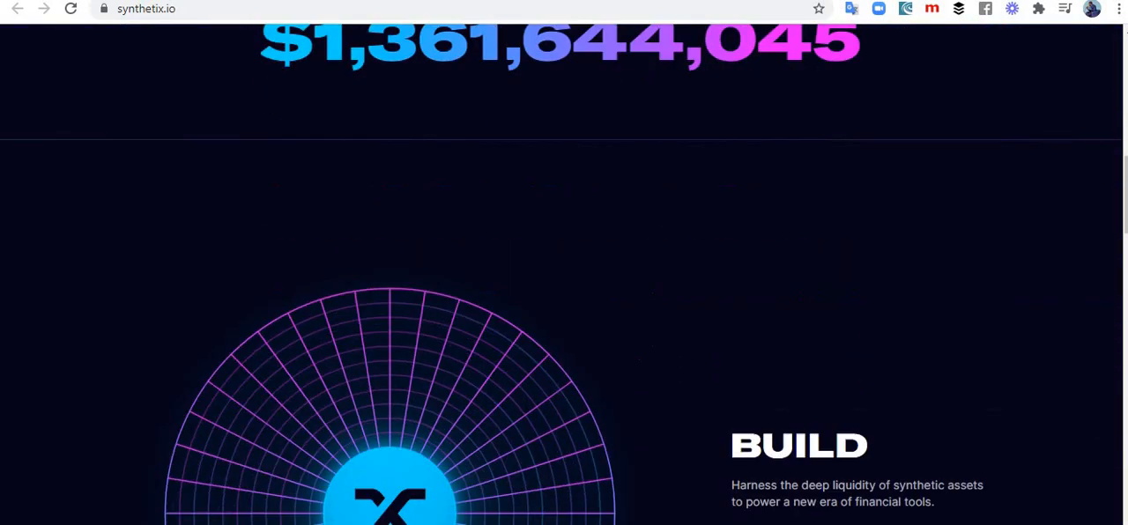
pyautogui.scroll(-3)
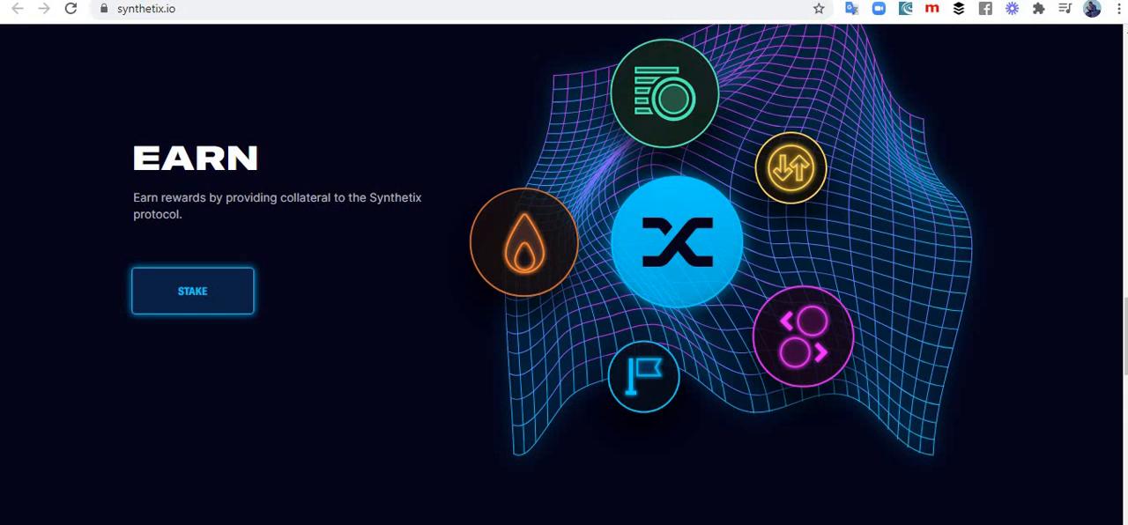
pyautogui.scroll(-3)
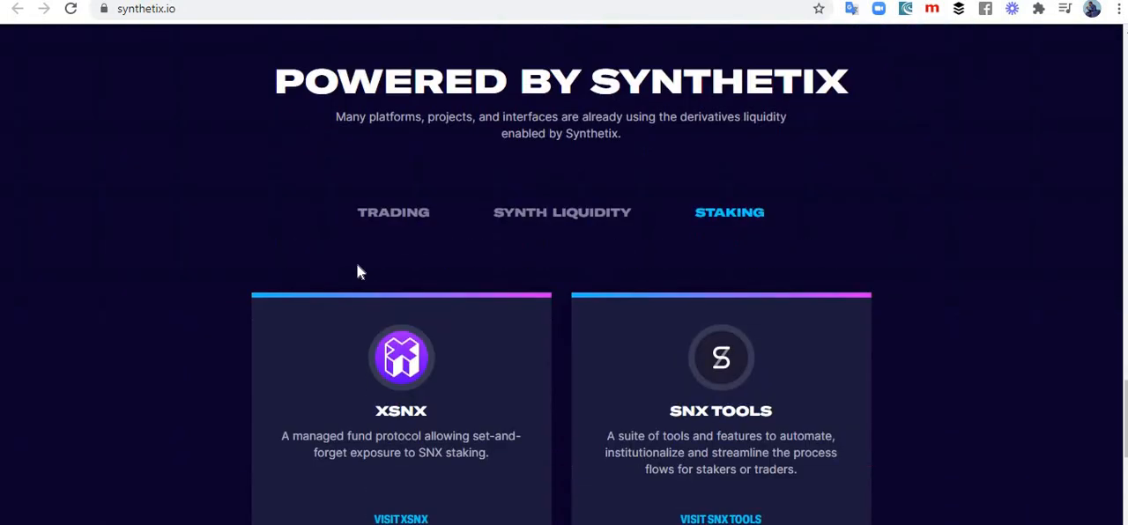
# Show the Trading category and review the Kwenta, dHedge and Paraswap project cards
pyautogui.click(394, 212)
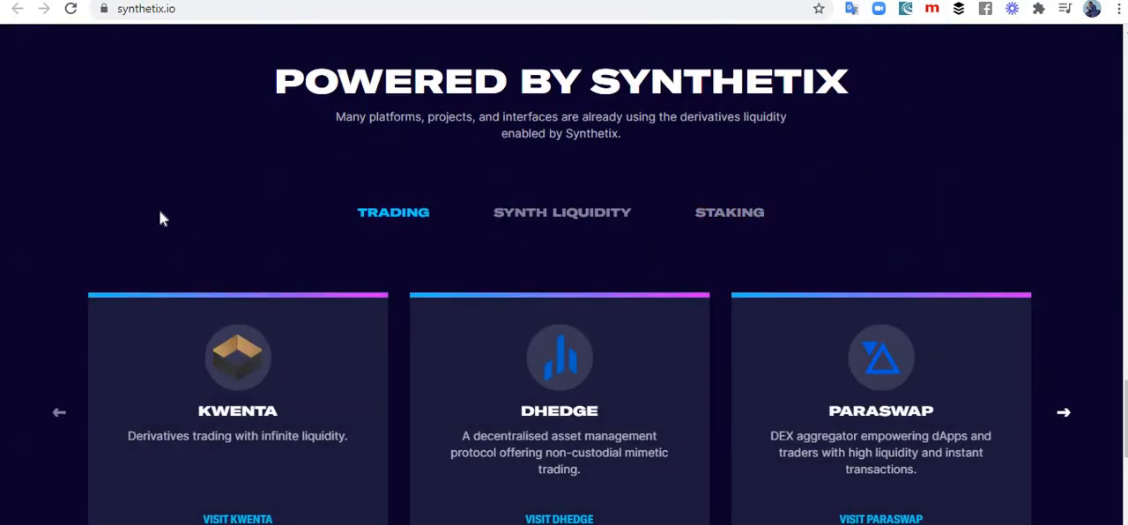
pyautogui.scroll(-3)
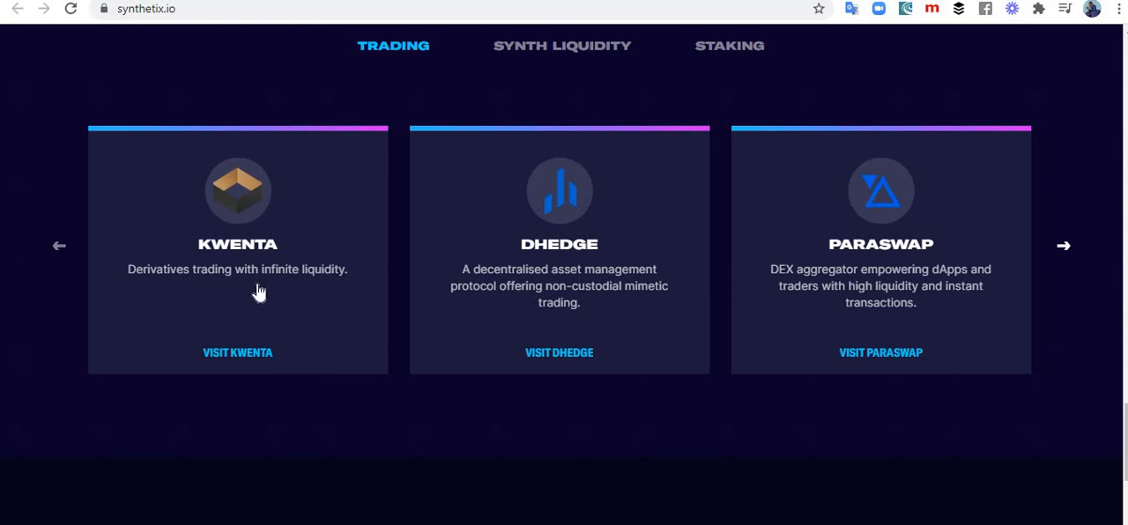
pyautogui.moveTo(514, 302)
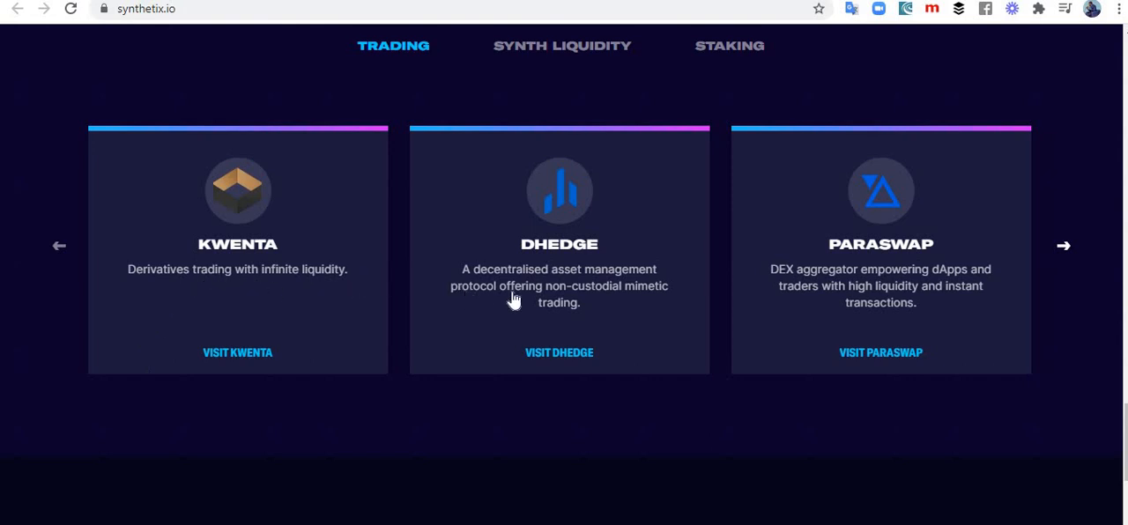
pyautogui.moveTo(451, 314)
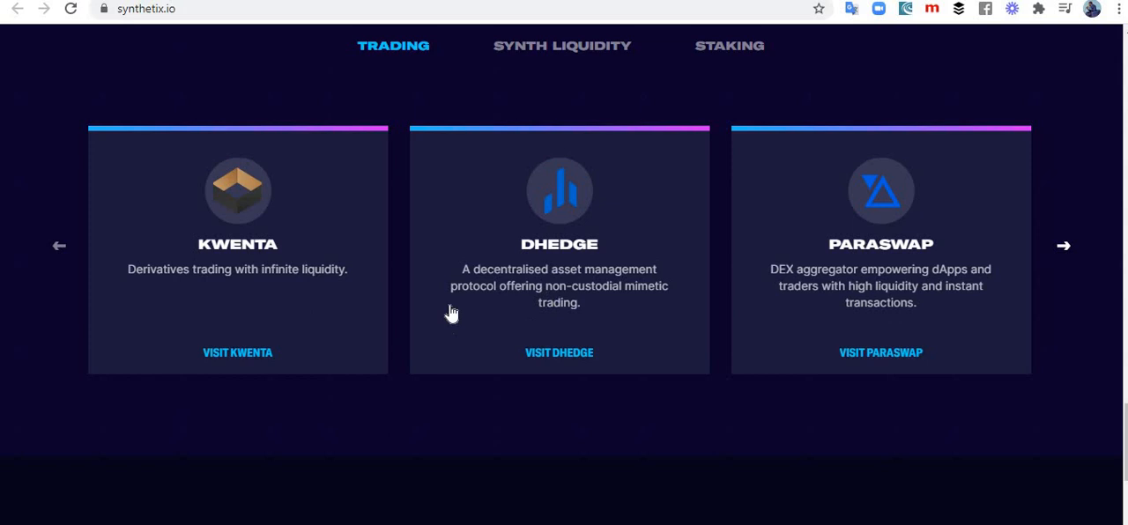
pyautogui.moveTo(515, 332)
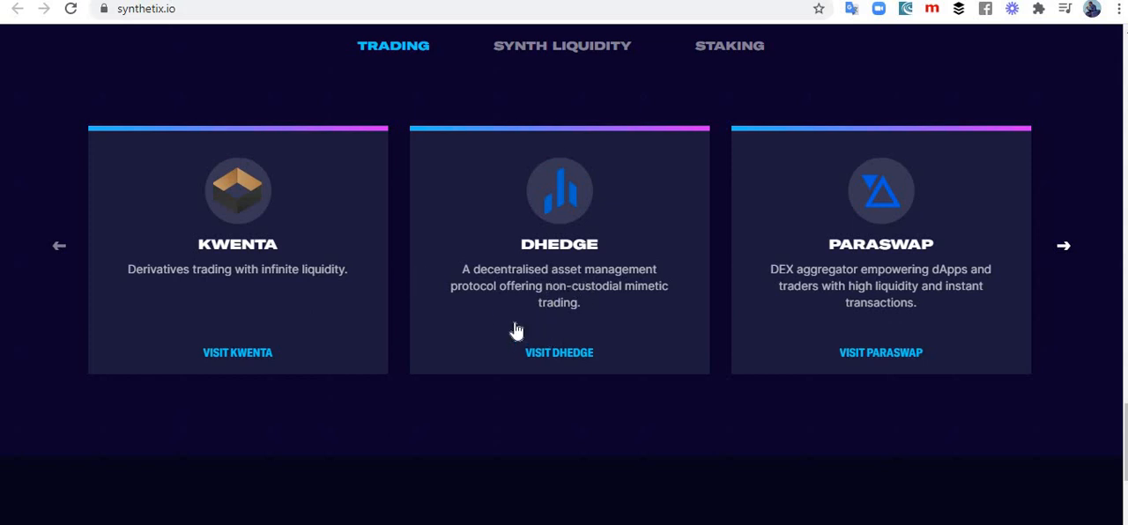
pyautogui.moveTo(648, 306)
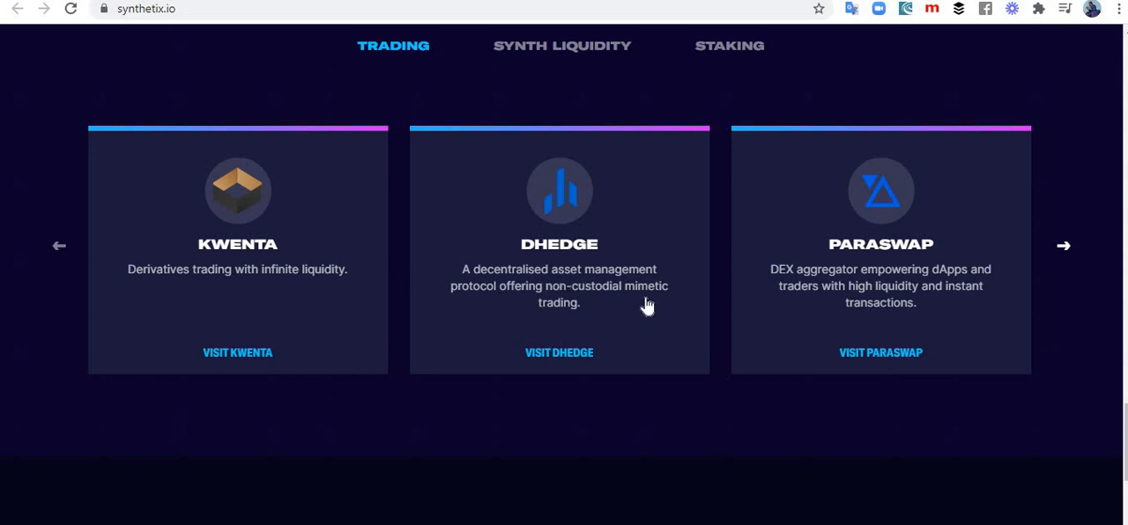
pyautogui.moveTo(573, 367)
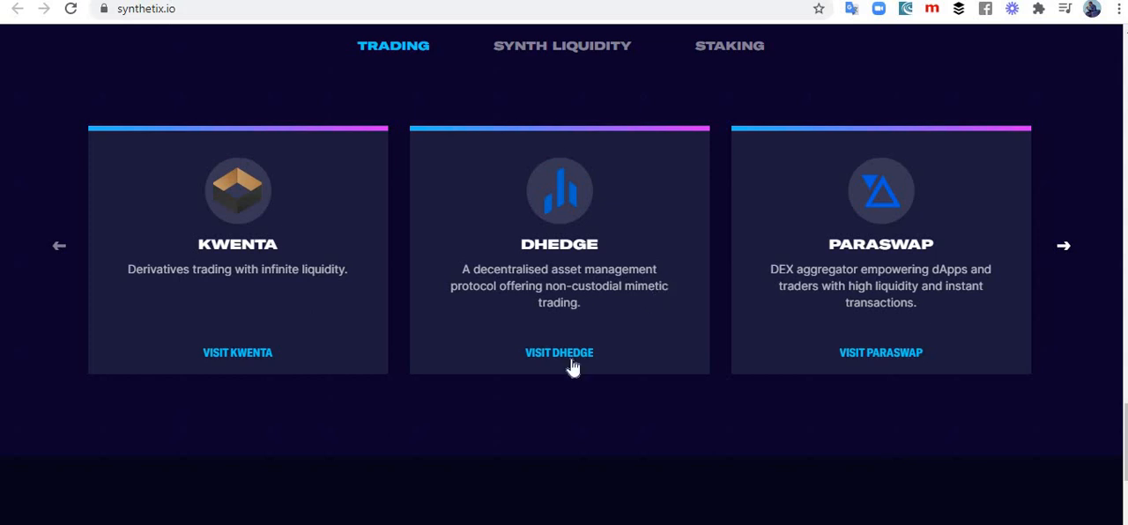
pyautogui.moveTo(664, 405)
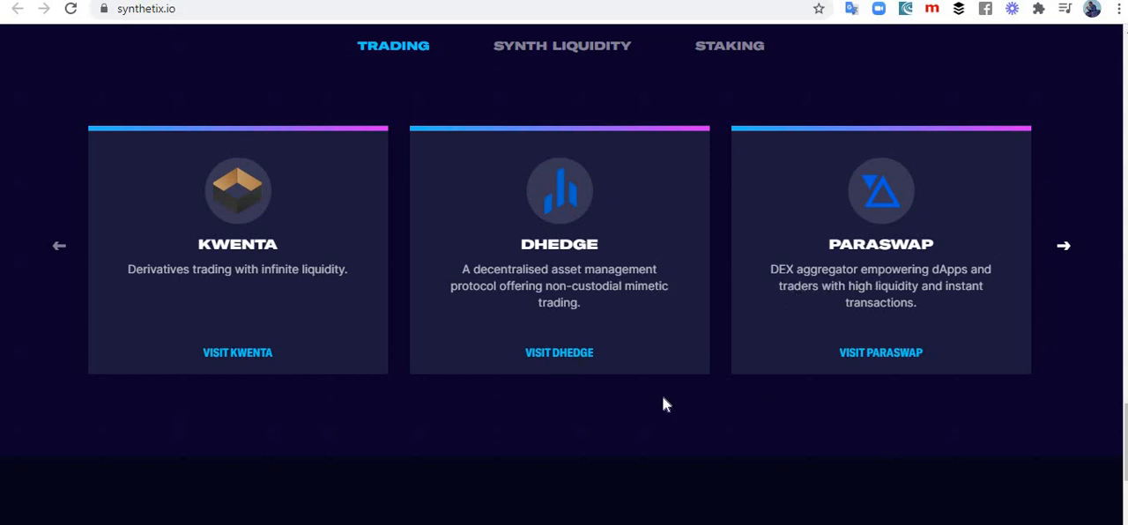
pyautogui.moveTo(790, 291)
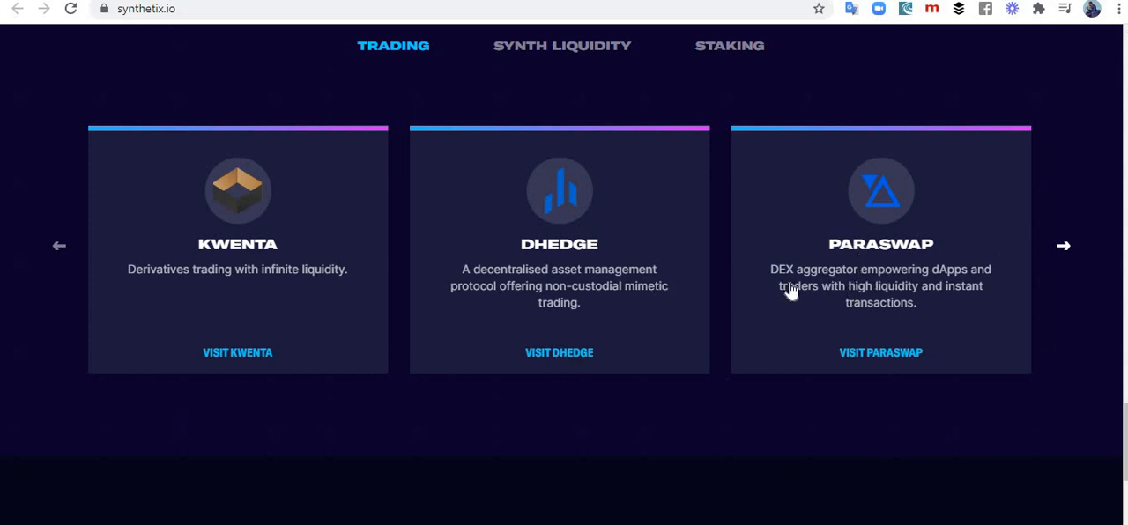
pyautogui.moveTo(782, 286)
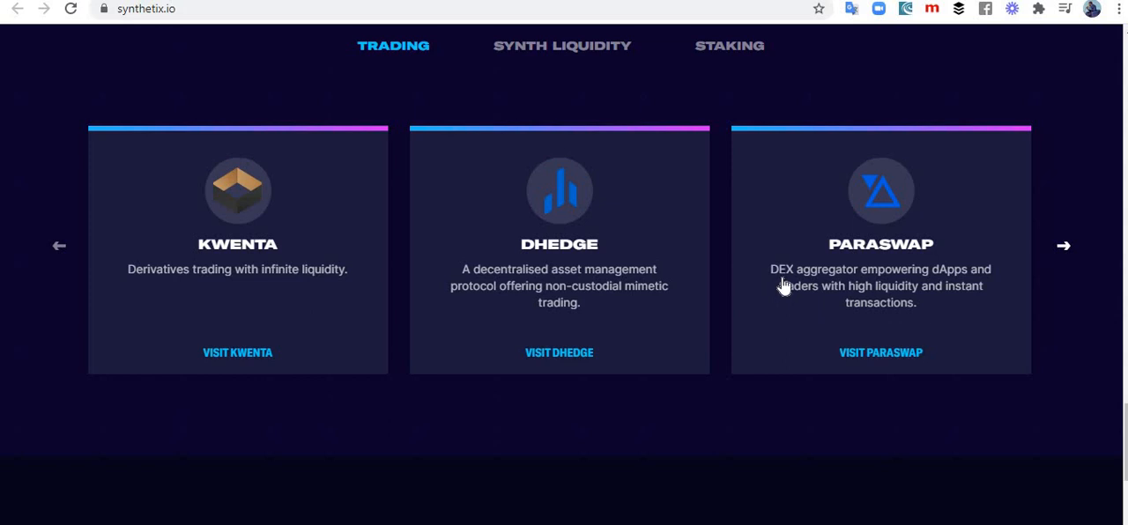
pyautogui.moveTo(959, 272)
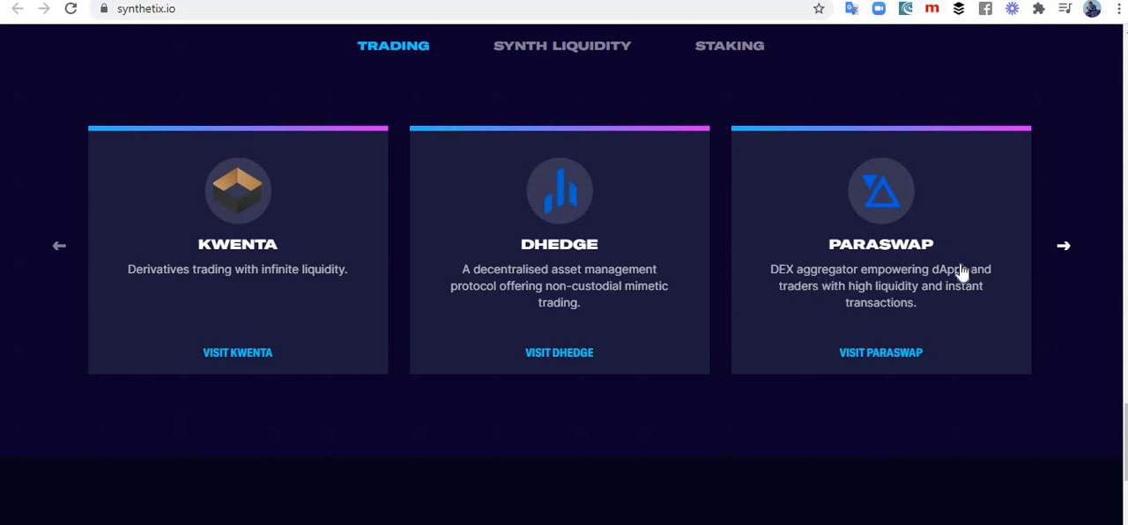
pyautogui.moveTo(849, 292)
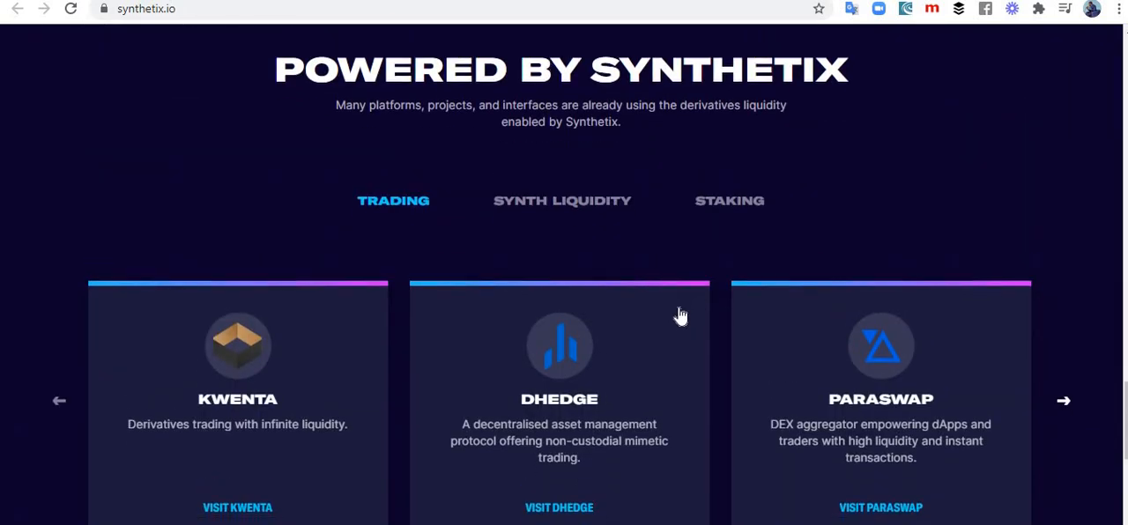
pyautogui.scroll(-3)
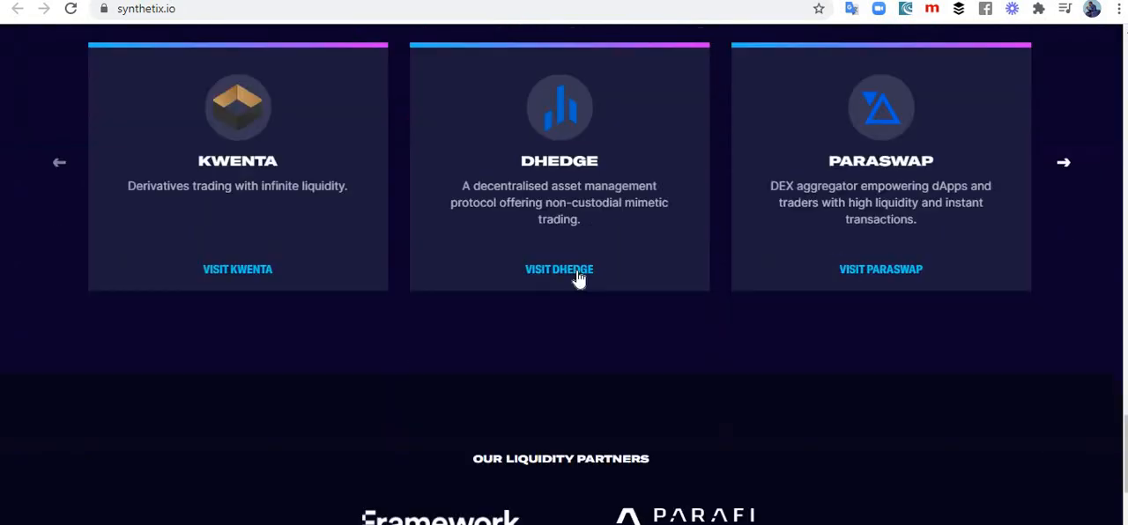
pyautogui.scroll(-3)
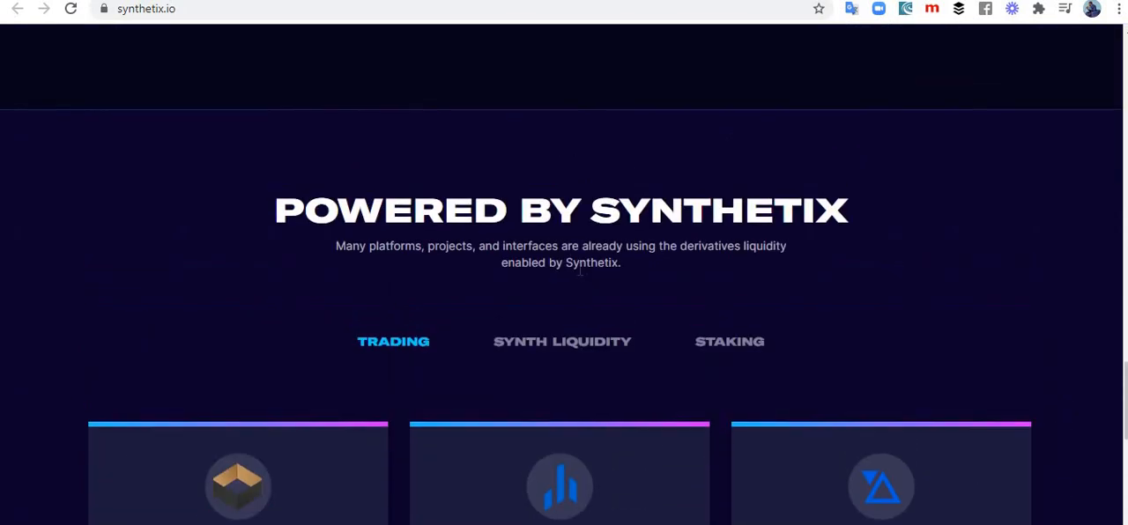
# Return to the homepage hero showing The Derivatives Liquidity Protocol headline
pyautogui.scroll(-3)
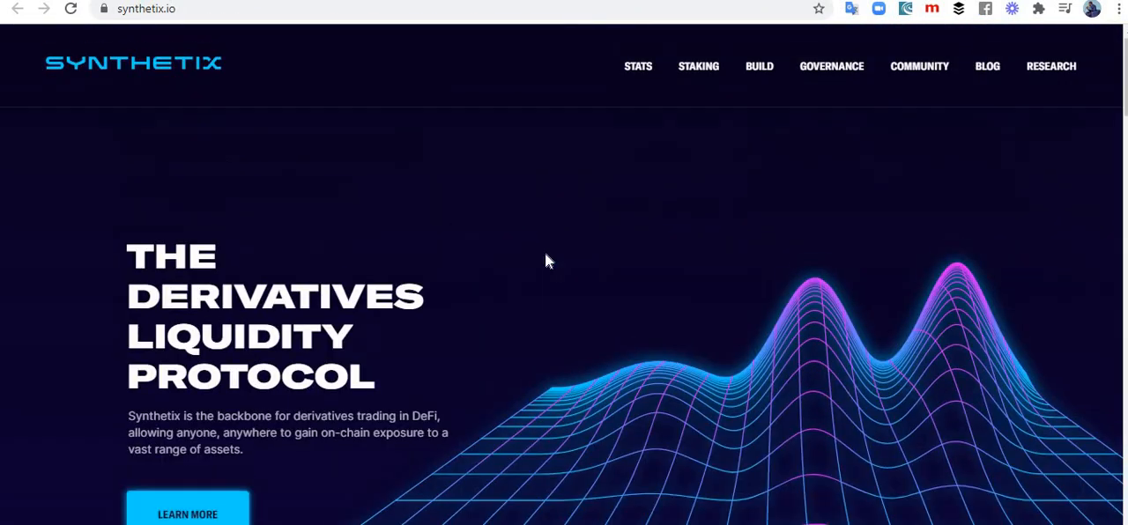
pyautogui.moveTo(531, 268)
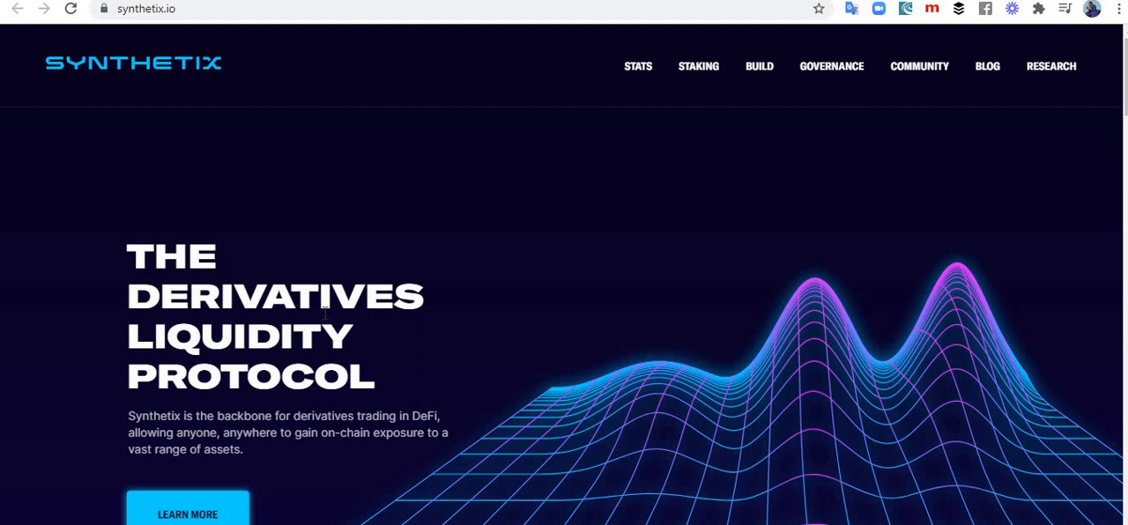
pyautogui.moveTo(455, 245)
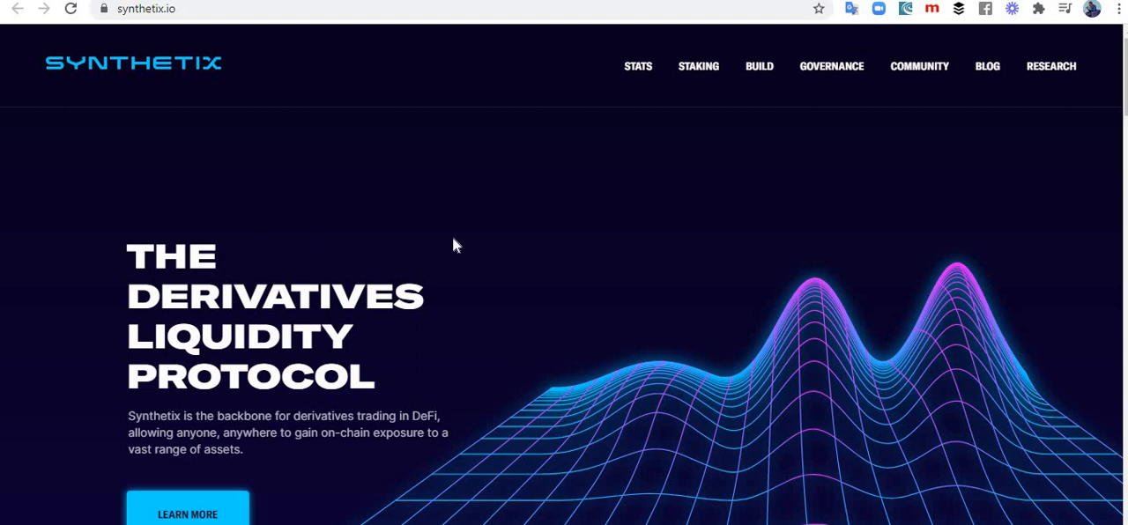
pyautogui.moveTo(430, 243)
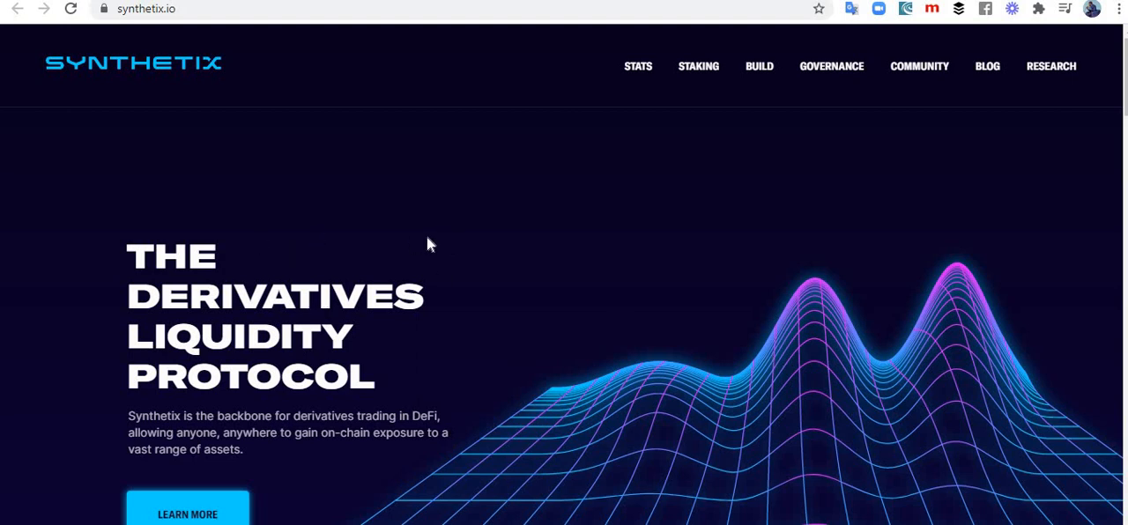
pyautogui.moveTo(412, 275)
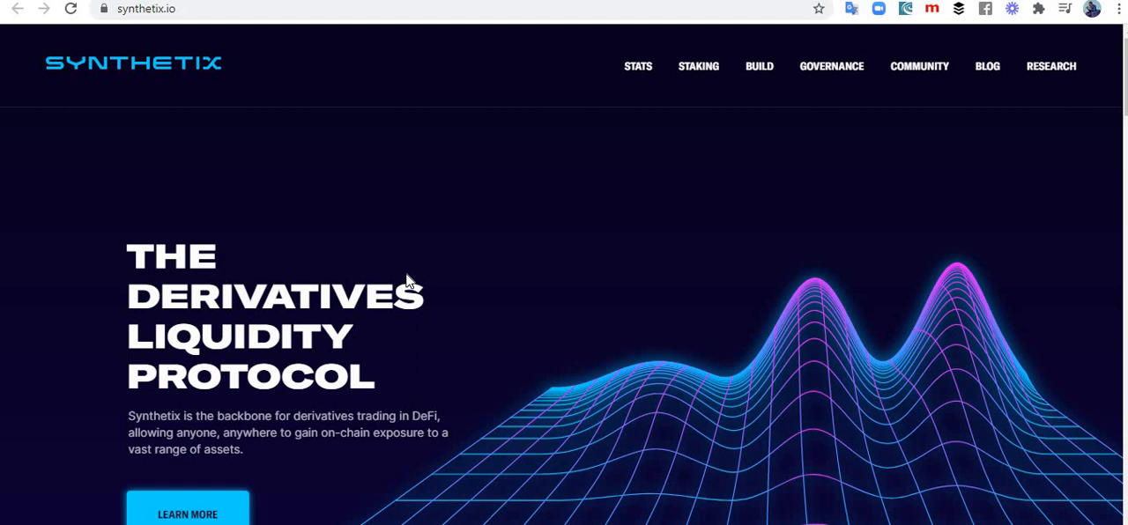
pyautogui.moveTo(500, 333)
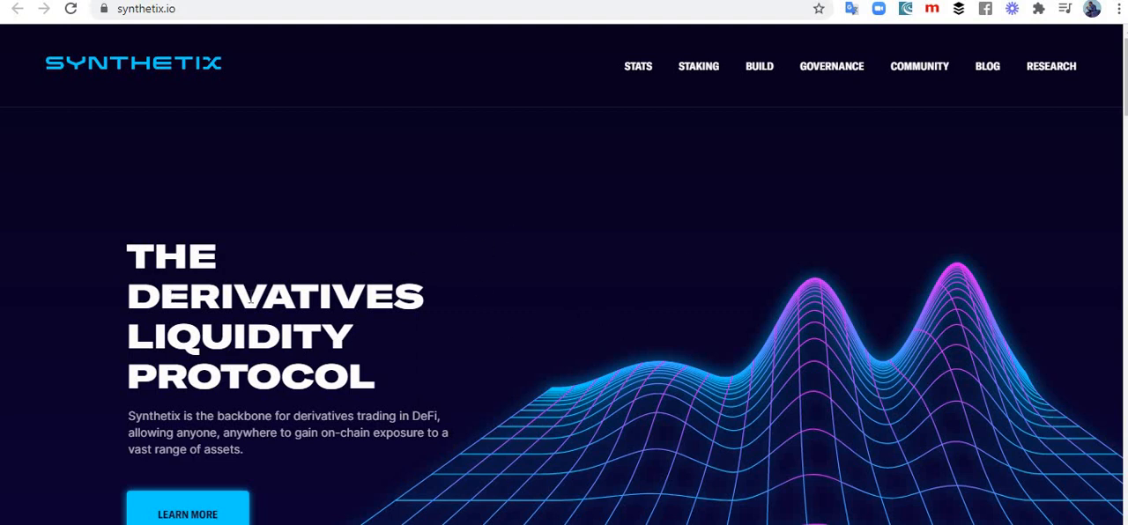
pyautogui.moveTo(395, 346)
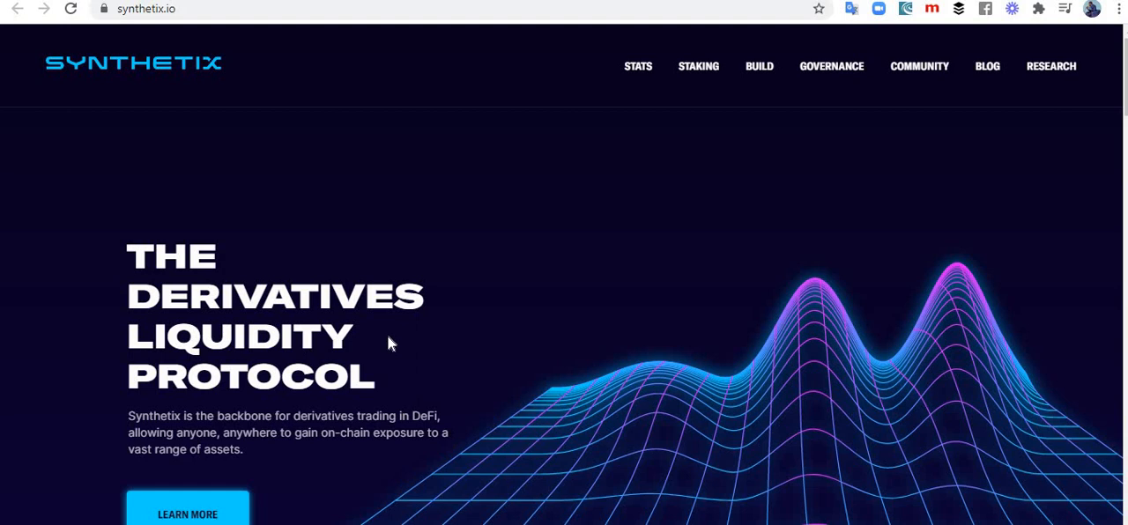
pyautogui.moveTo(404, 342)
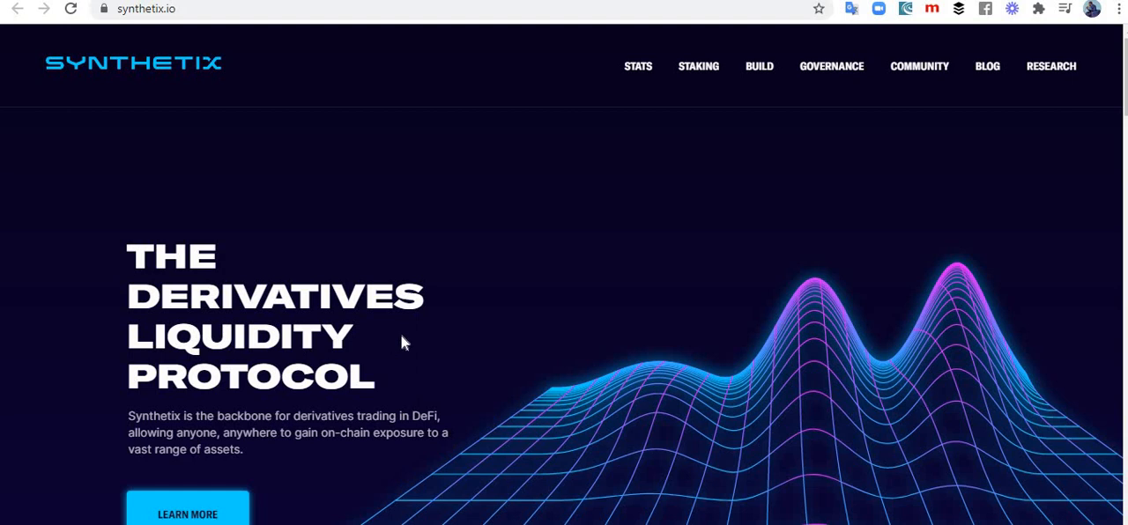
pyautogui.moveTo(134, 390)
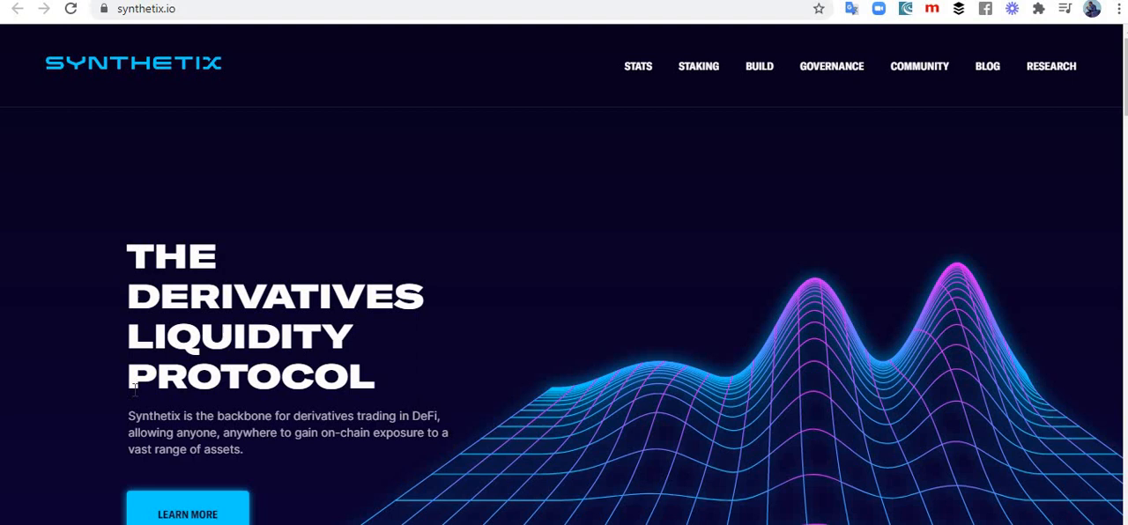
pyautogui.moveTo(624, 356)
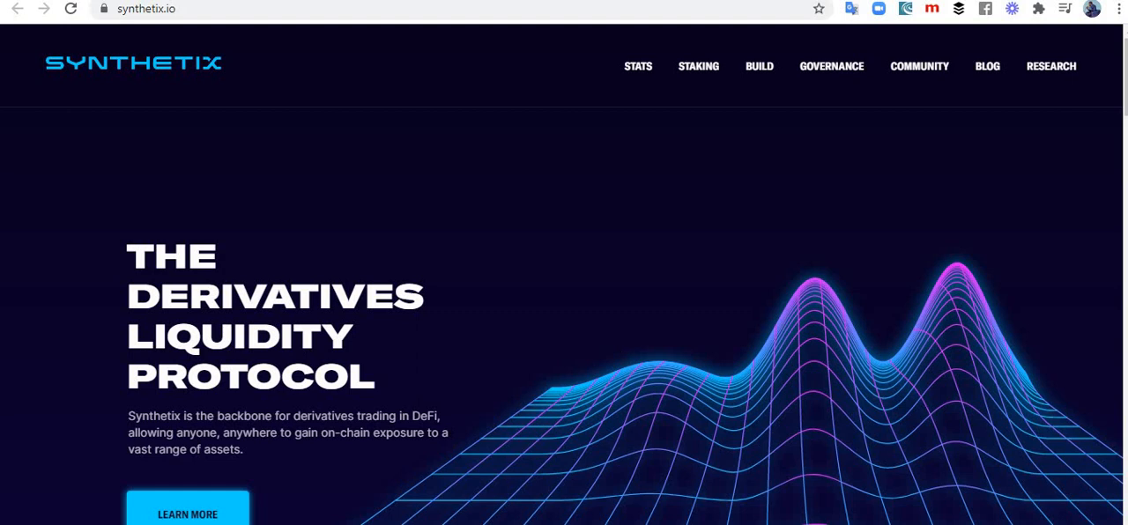
# Search CoinGecko for 'sbtc' to find the sBTC synthetic Bitcoin token
pyautogui.scroll(-3)
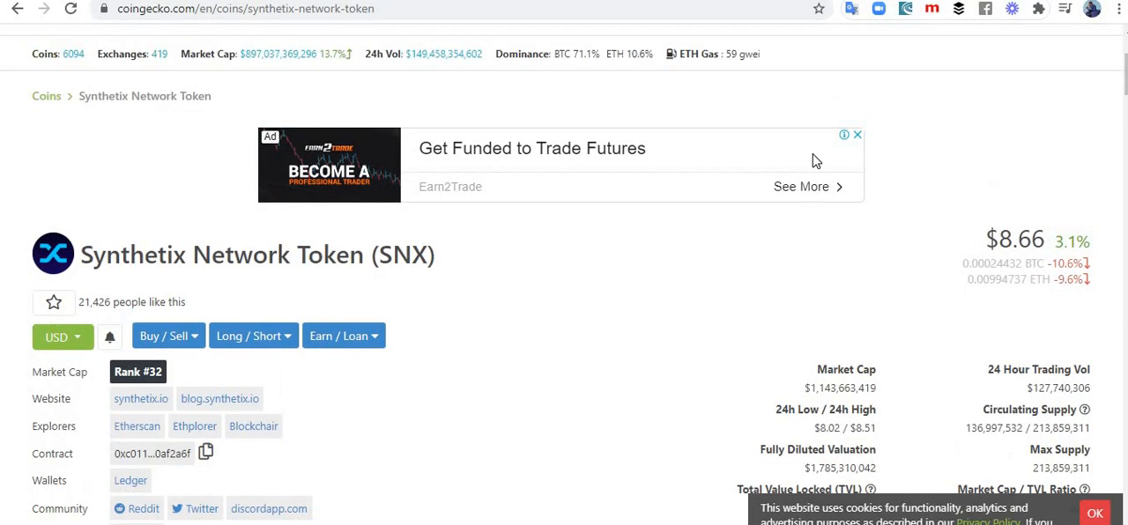
pyautogui.write('s')
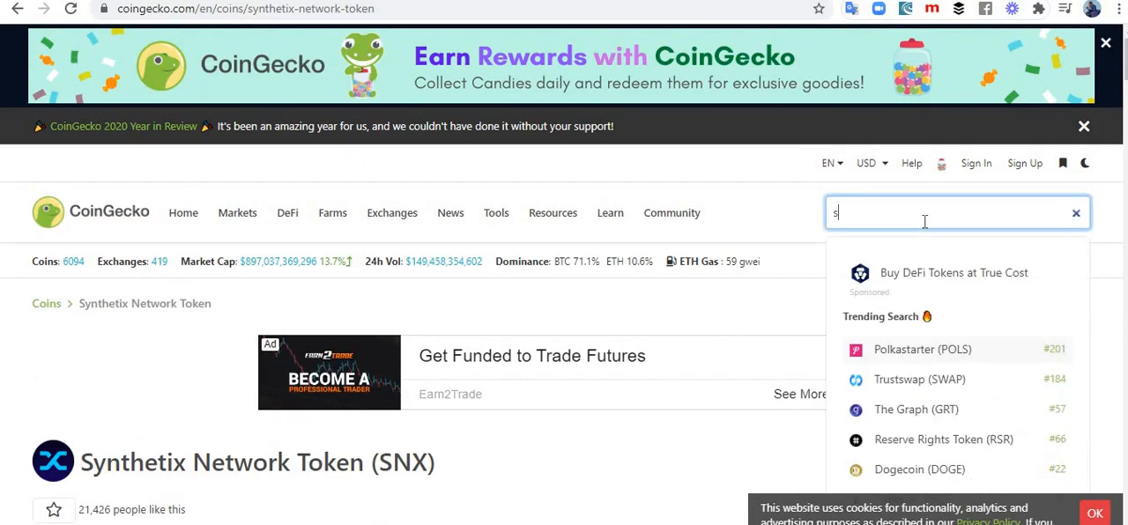
pyautogui.write('btv')
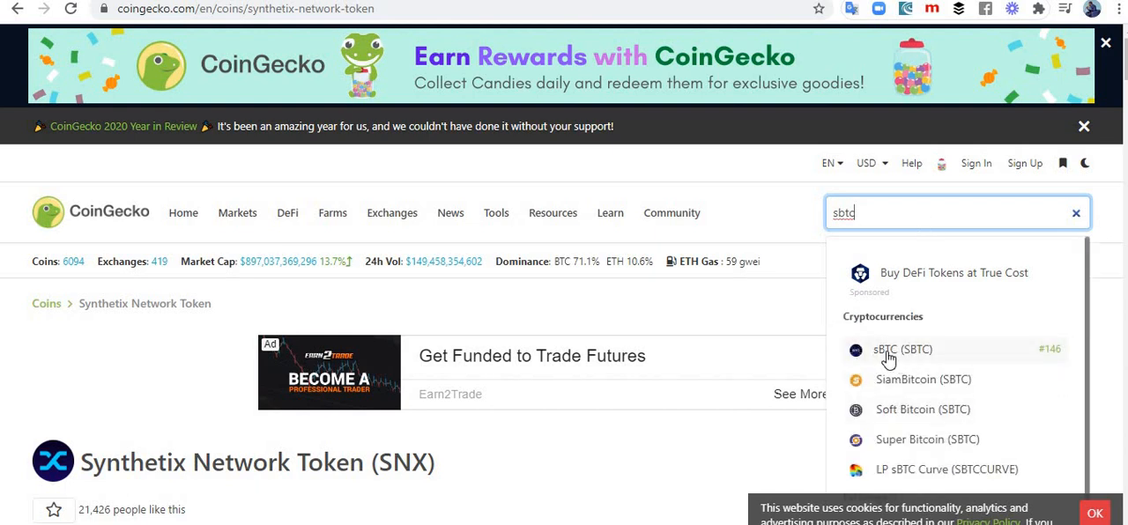
pyautogui.moveTo(893, 360)
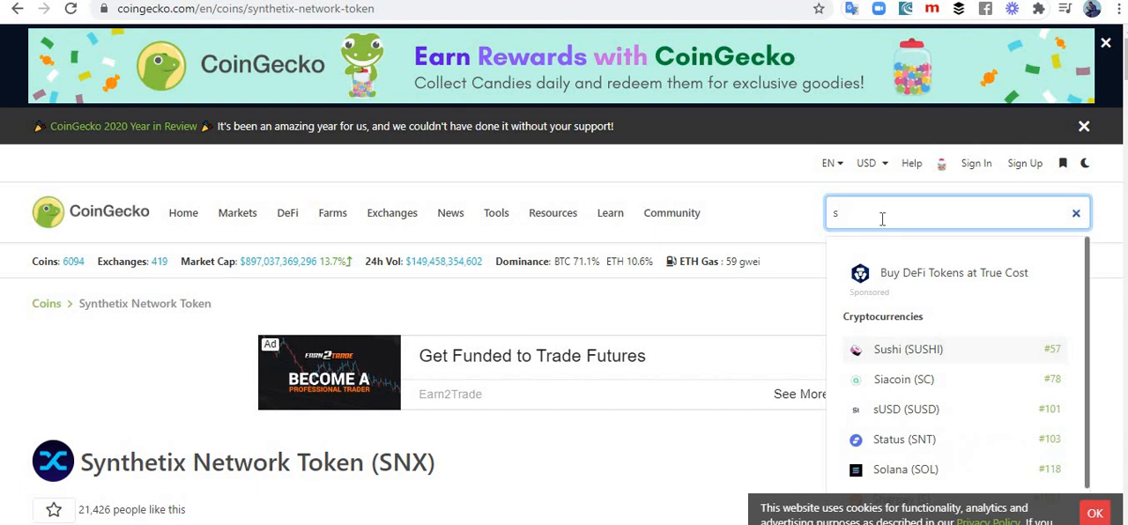
# Try 'seth' and 'sapl' searches for synths, then return to the Synthetix website tab
pyautogui.write('eth')
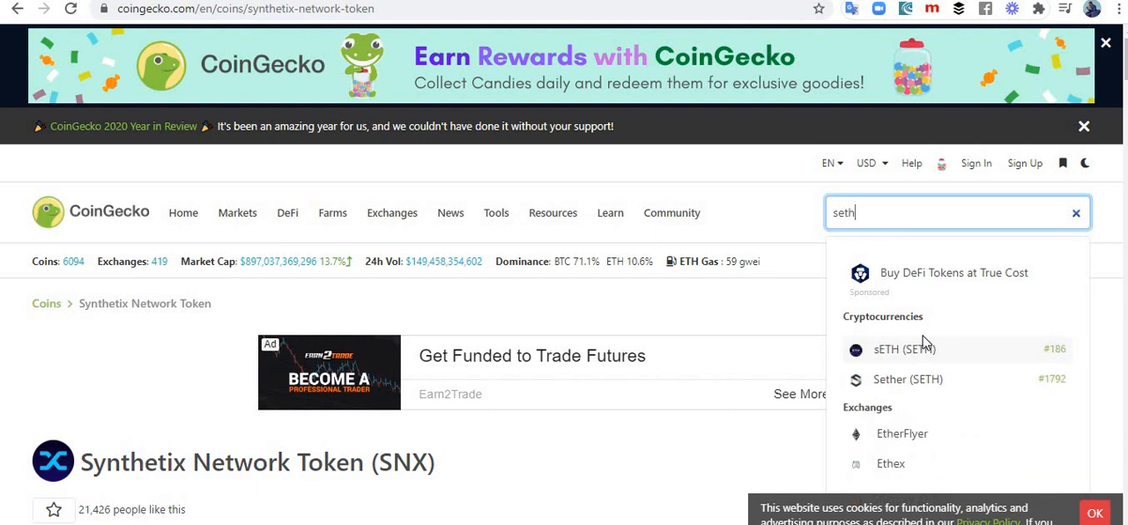
pyautogui.moveTo(898, 211)
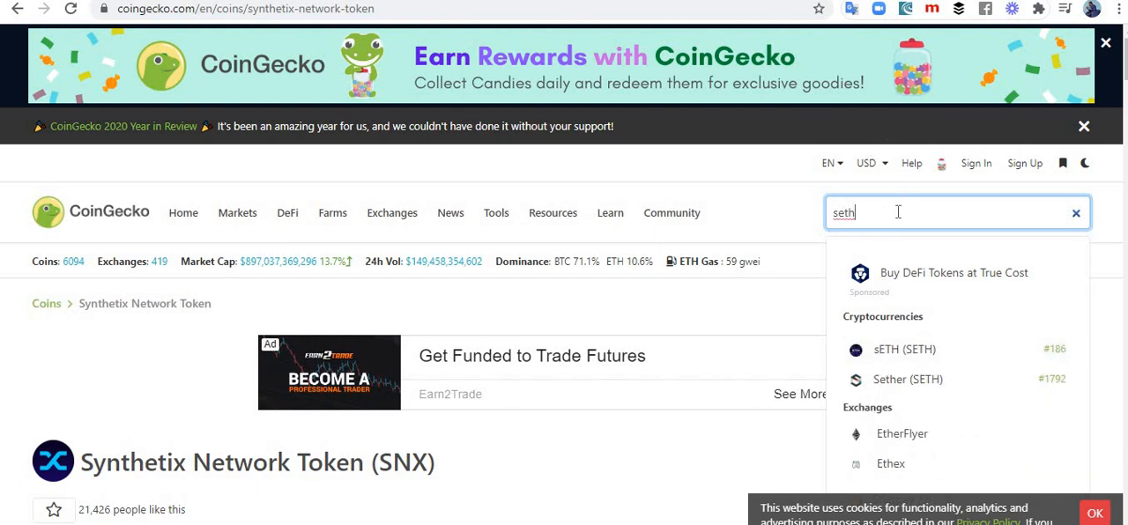
pyautogui.press('Backspace')
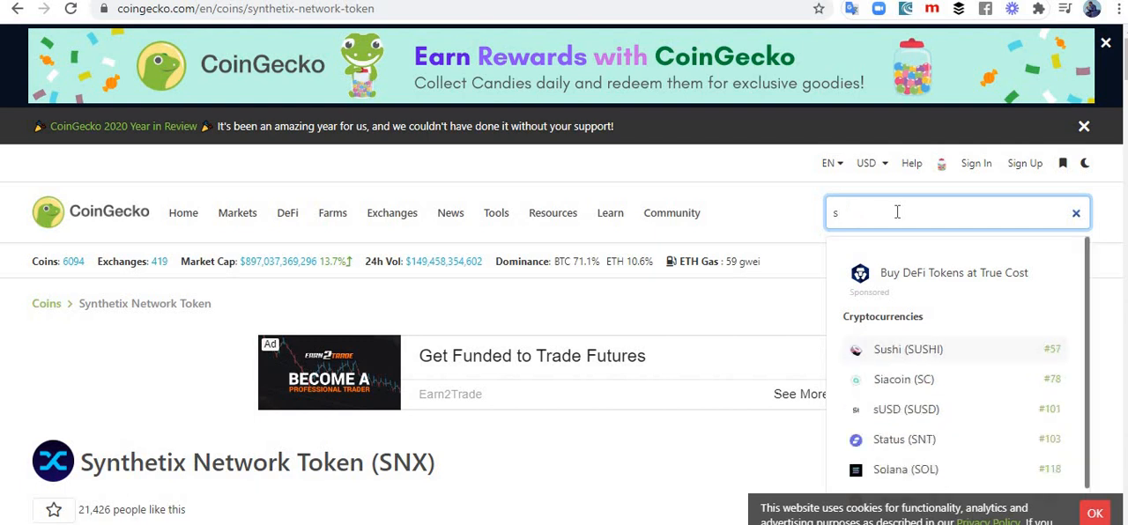
pyautogui.write('apl')
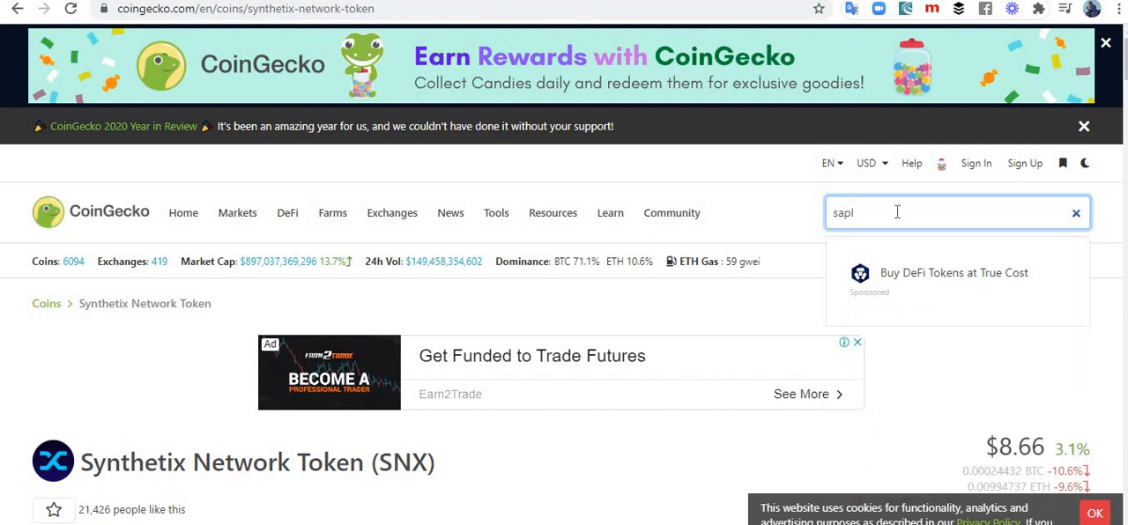
pyautogui.press('Backspace')
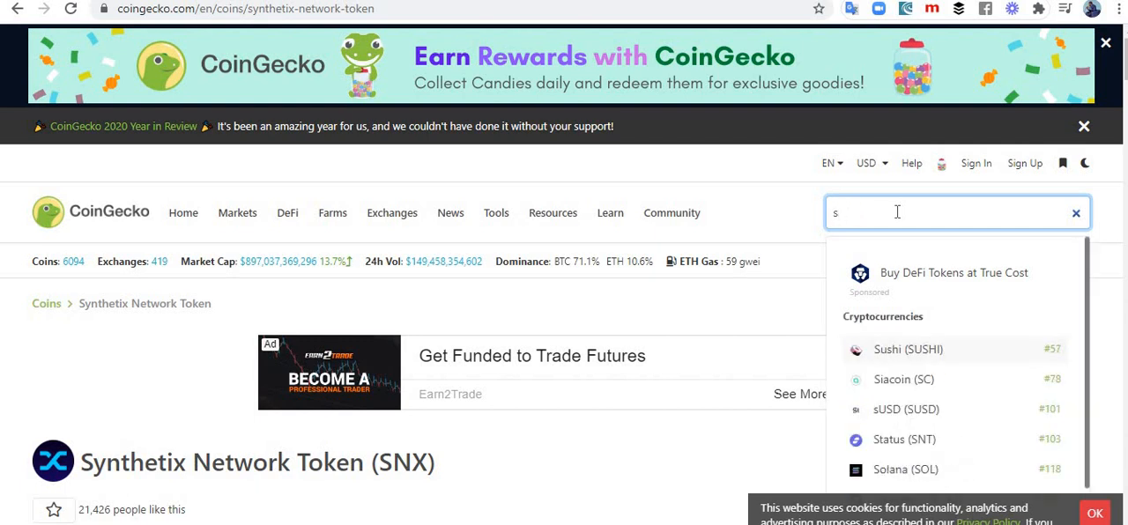
pyautogui.click(1075, 211)
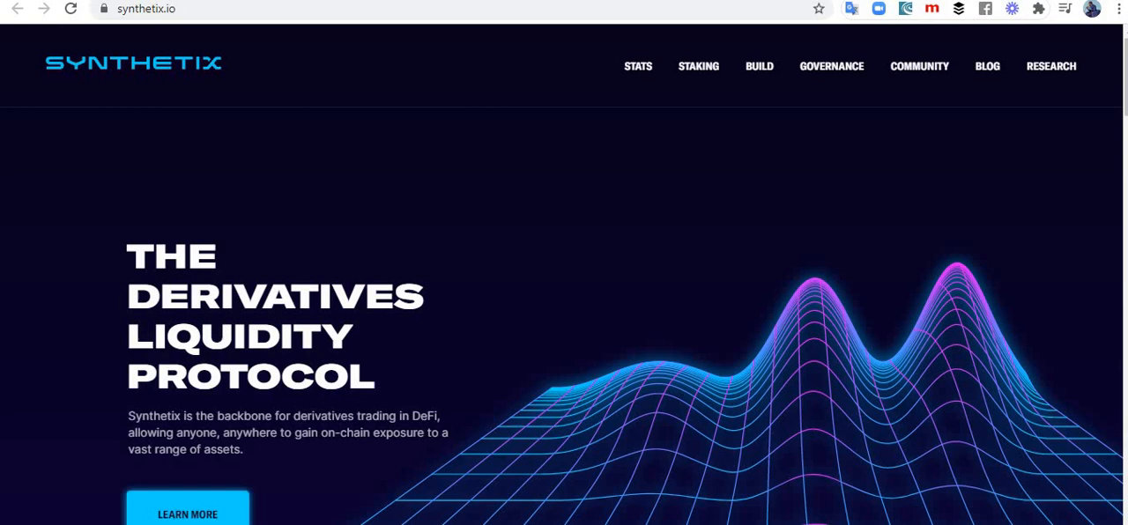
# Browse down past Build and the Kwenta, dHedge, Paraswap projects to the liquidity partners
pyautogui.scroll(-3)
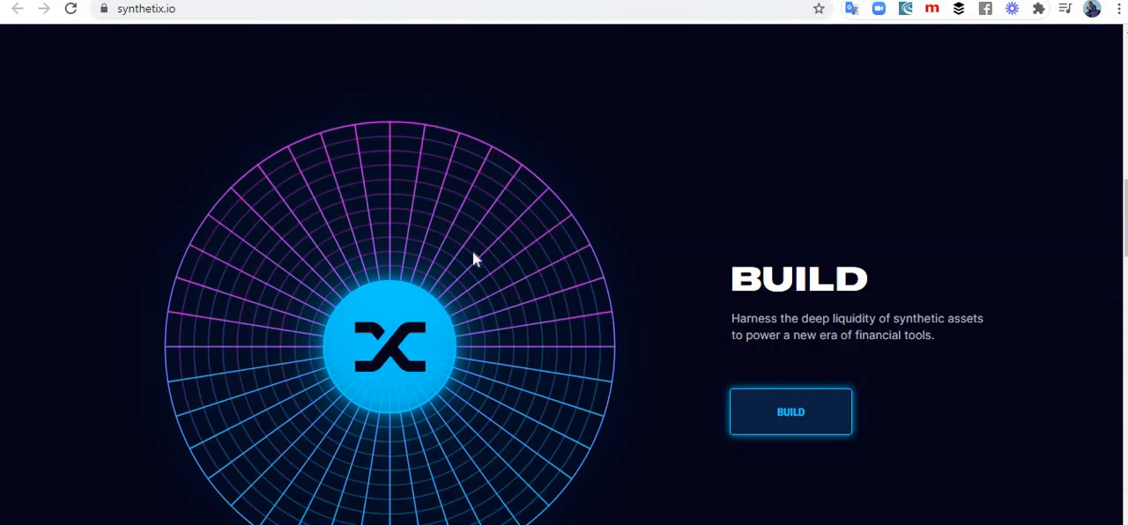
pyautogui.scroll(-3)
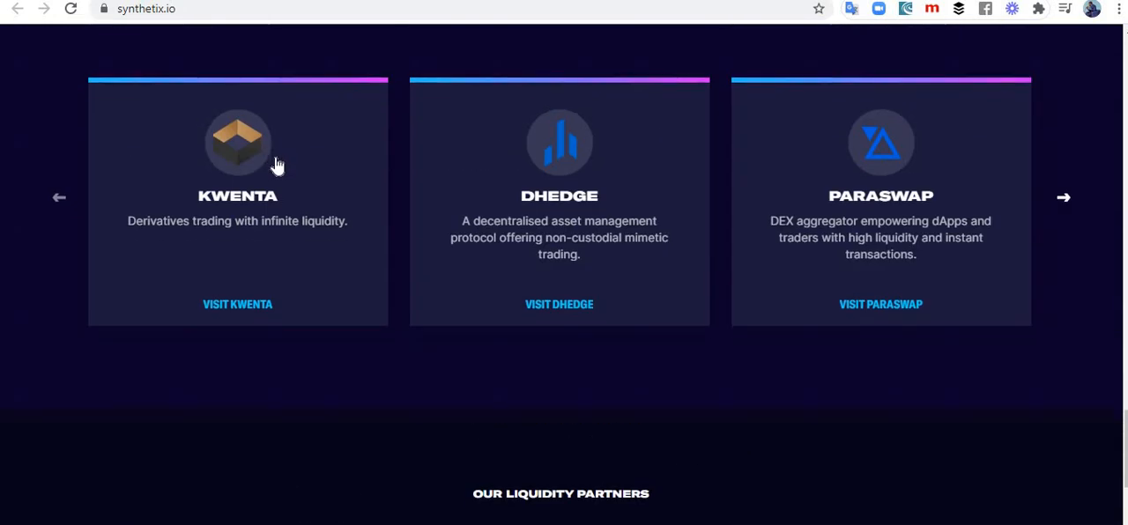
pyautogui.scroll(-3)
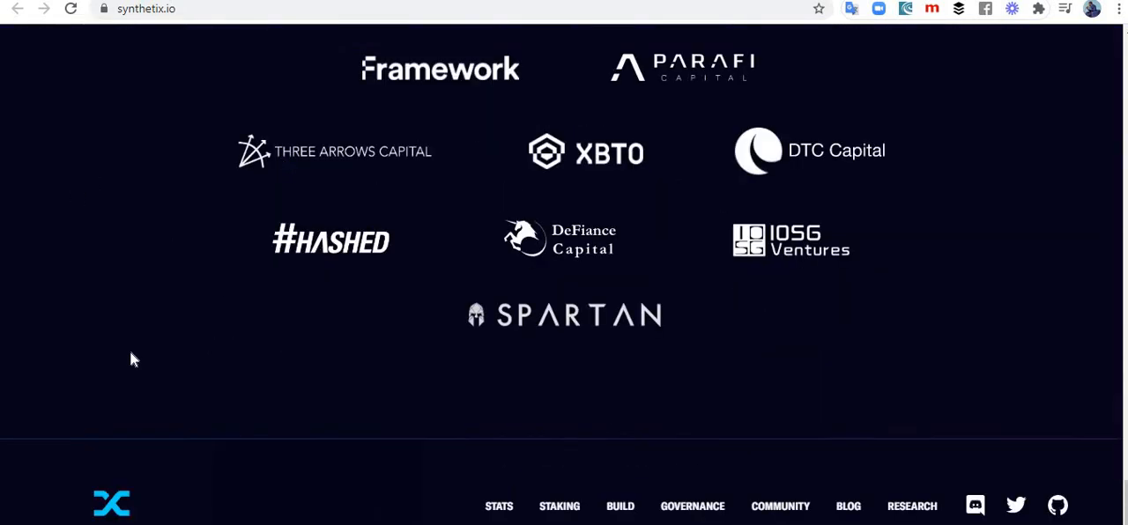
pyautogui.moveTo(150, 353)
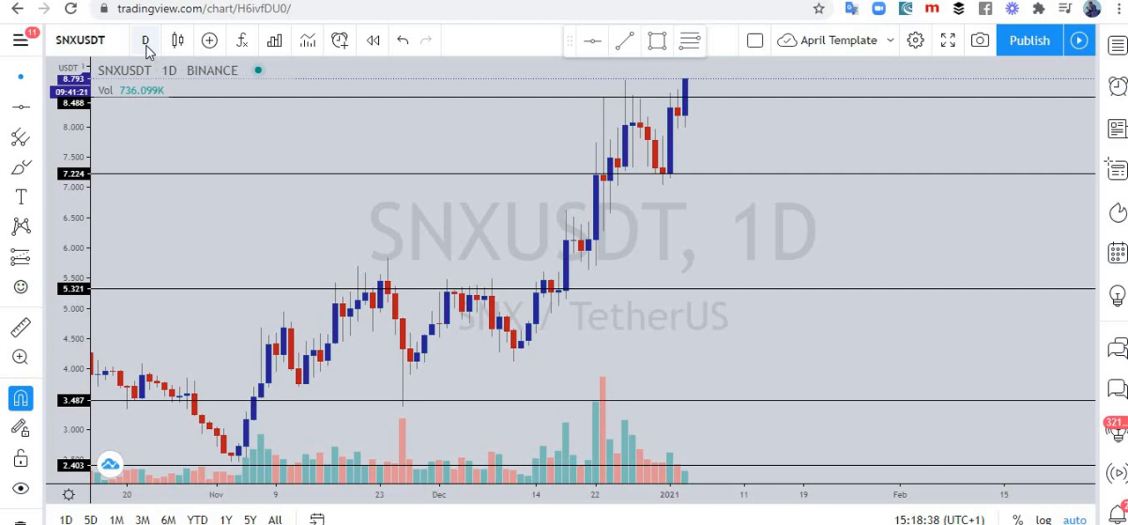
# View SNXUSDT on hourly and 4-hour intervals, then back on the daily chart
pyautogui.click(145, 39)
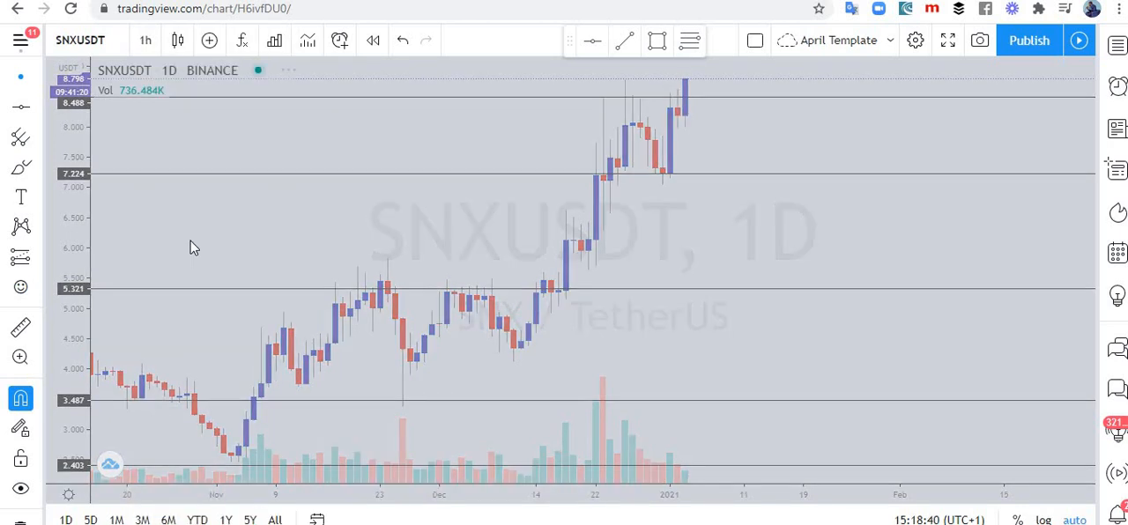
pyautogui.click(145, 41)
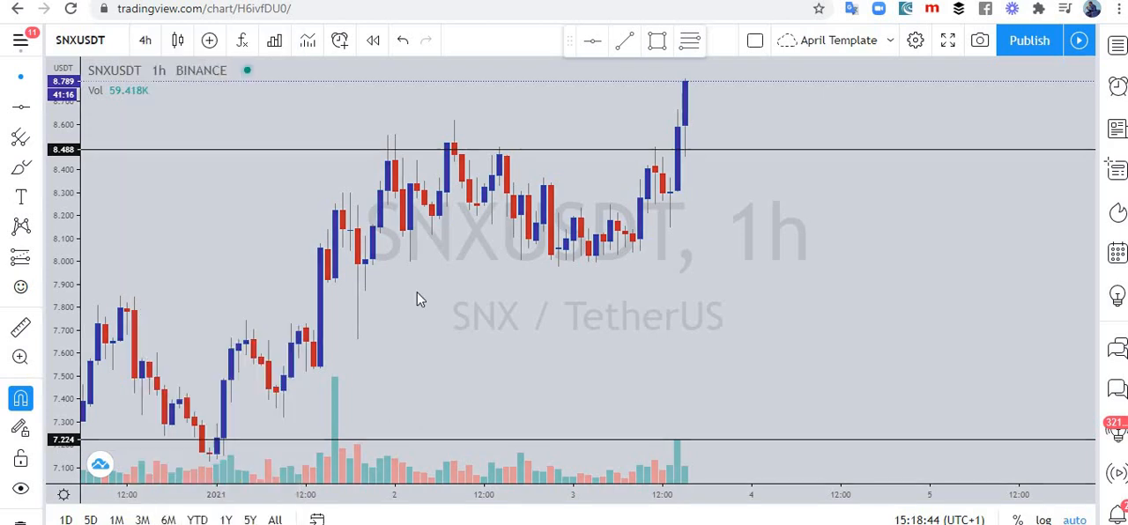
pyautogui.click(144, 40)
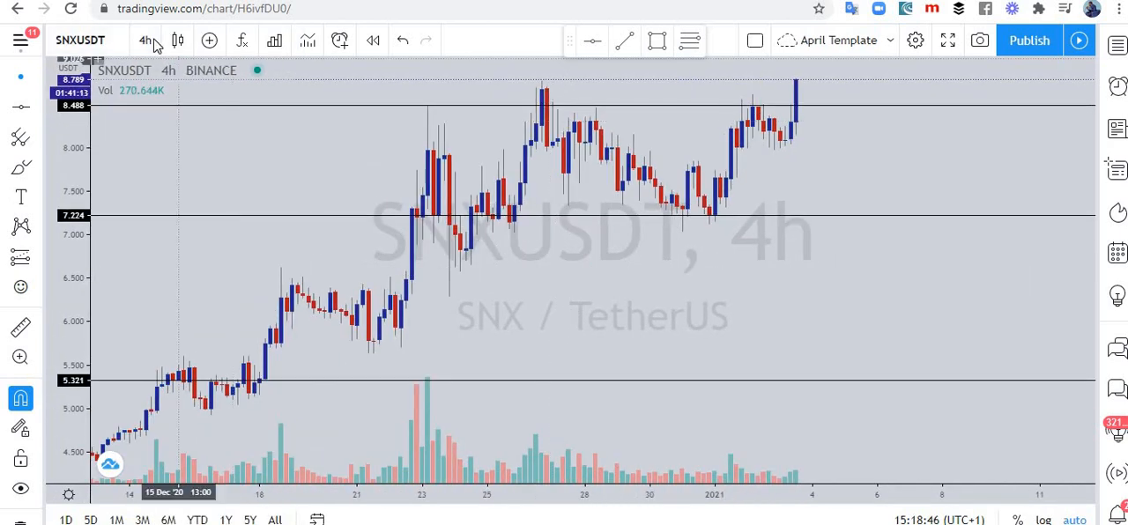
pyautogui.click(145, 40)
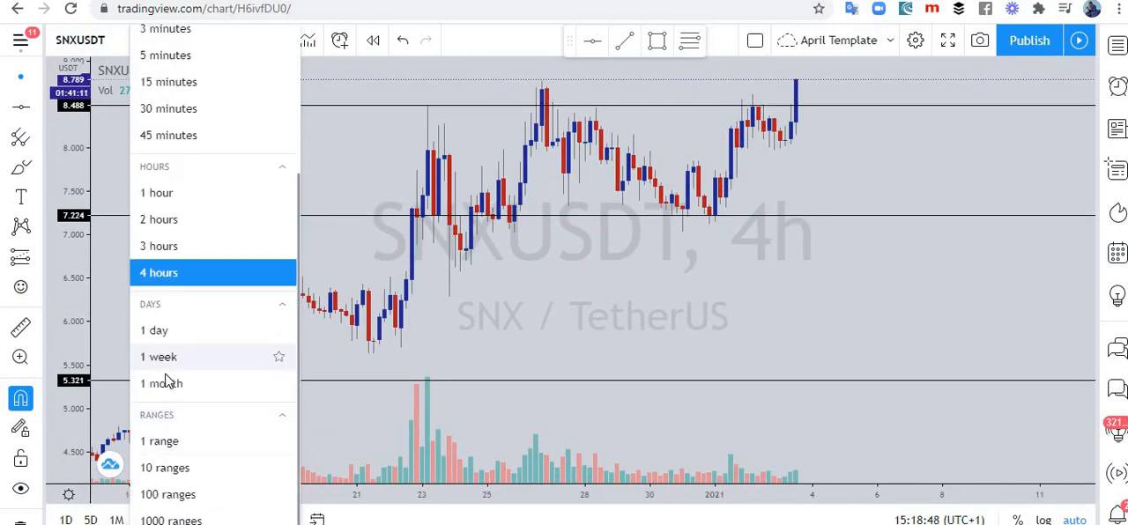
pyautogui.click(156, 330)
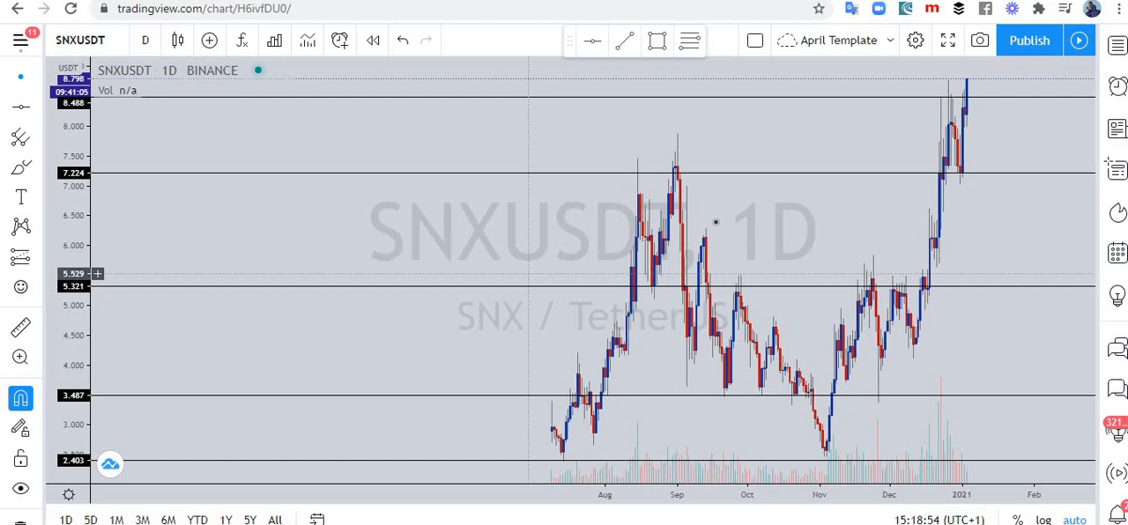
pyautogui.moveTo(644, 185)
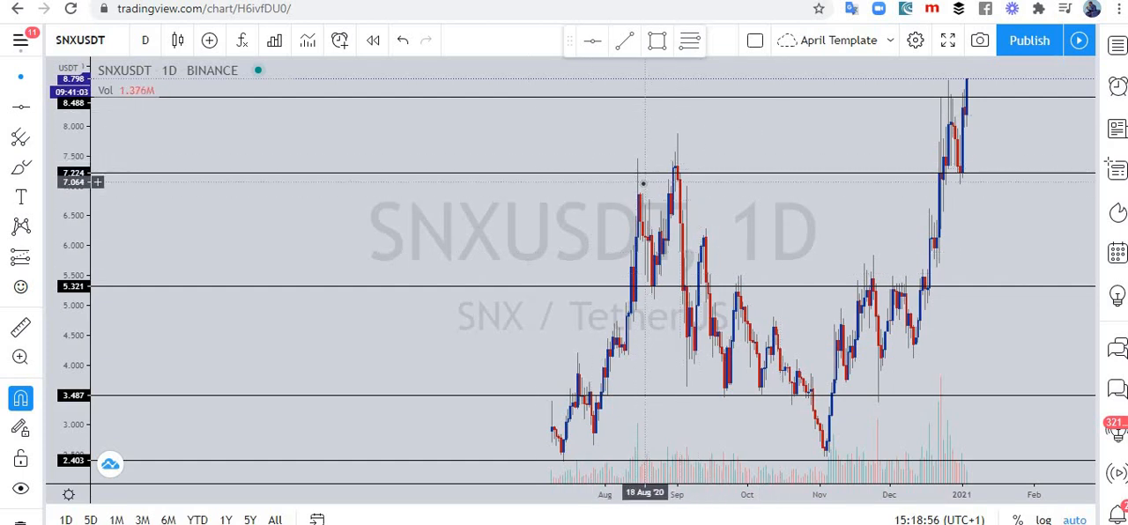
pyautogui.moveTo(931, 92)
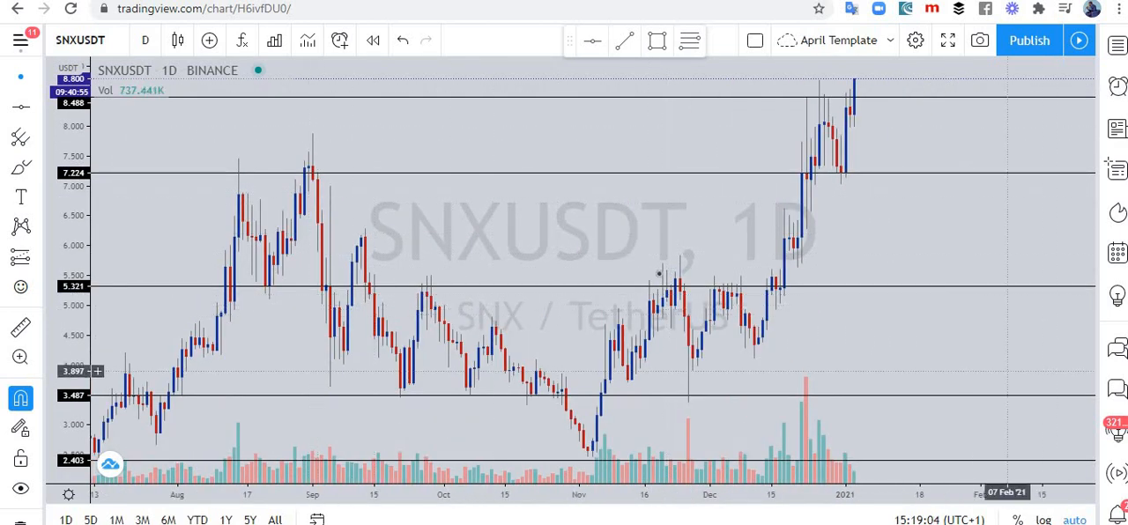
pyautogui.click(144, 39)
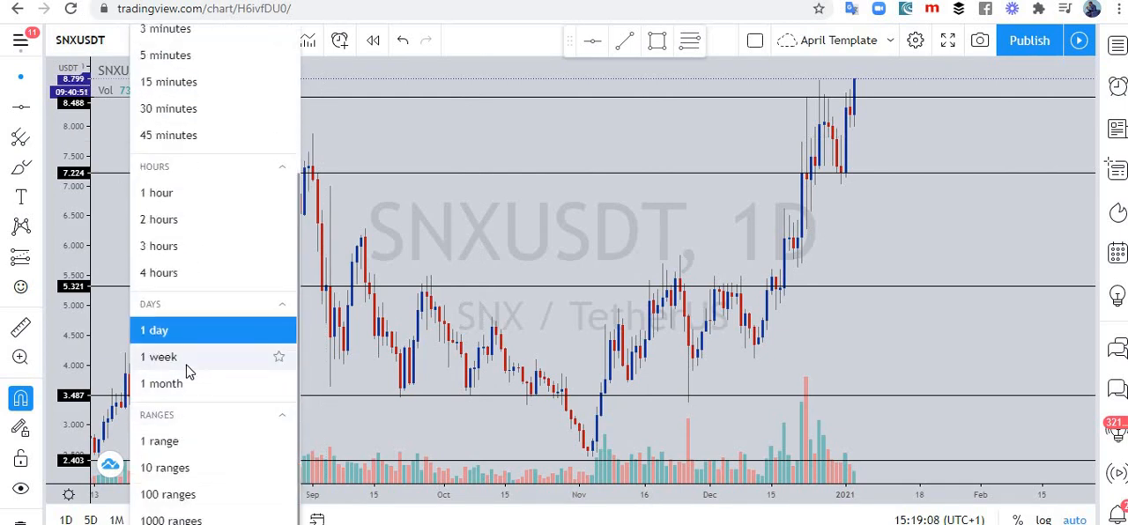
# Switch the SNXUSDT chart to the weekly interval
pyautogui.click(159, 356)
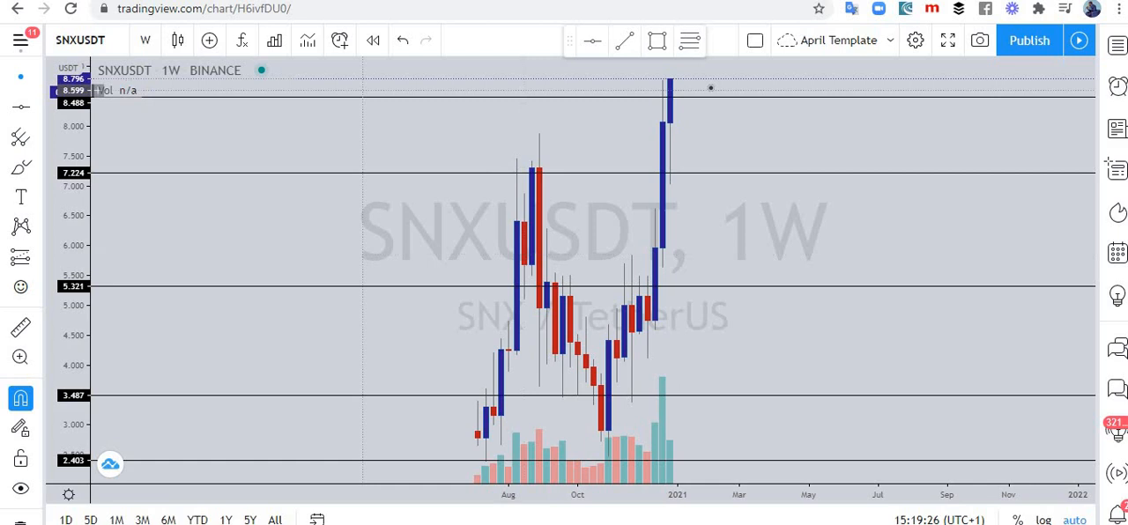
pyautogui.moveTo(656, 183)
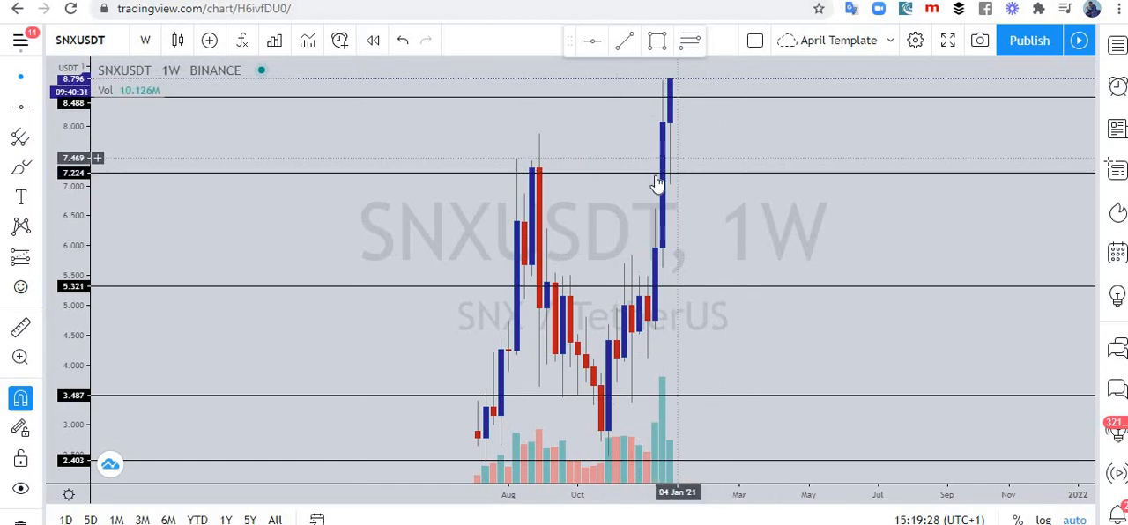
pyautogui.moveTo(966, 97)
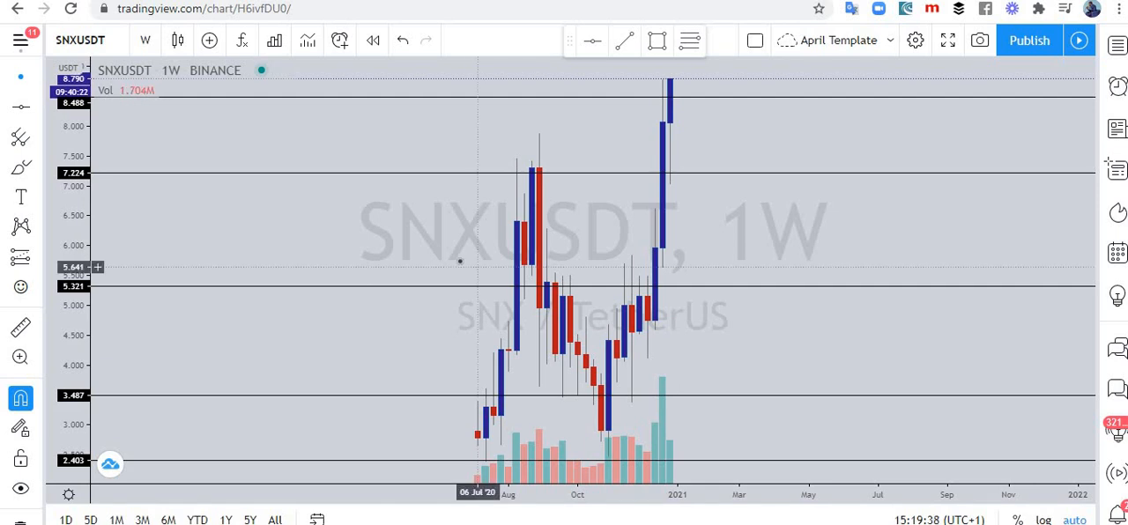
pyautogui.moveTo(430, 388)
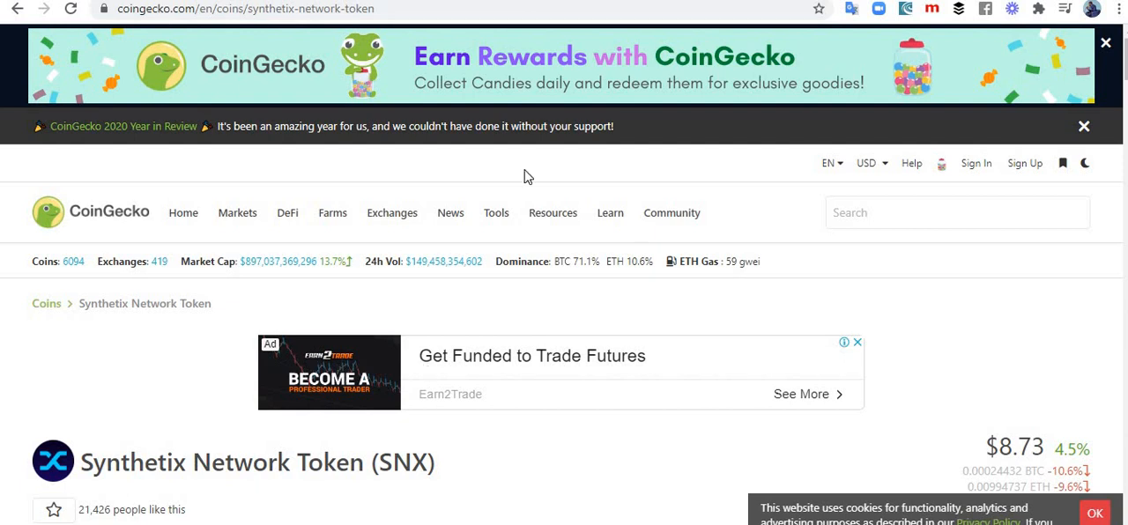
pyautogui.click(1107, 42)
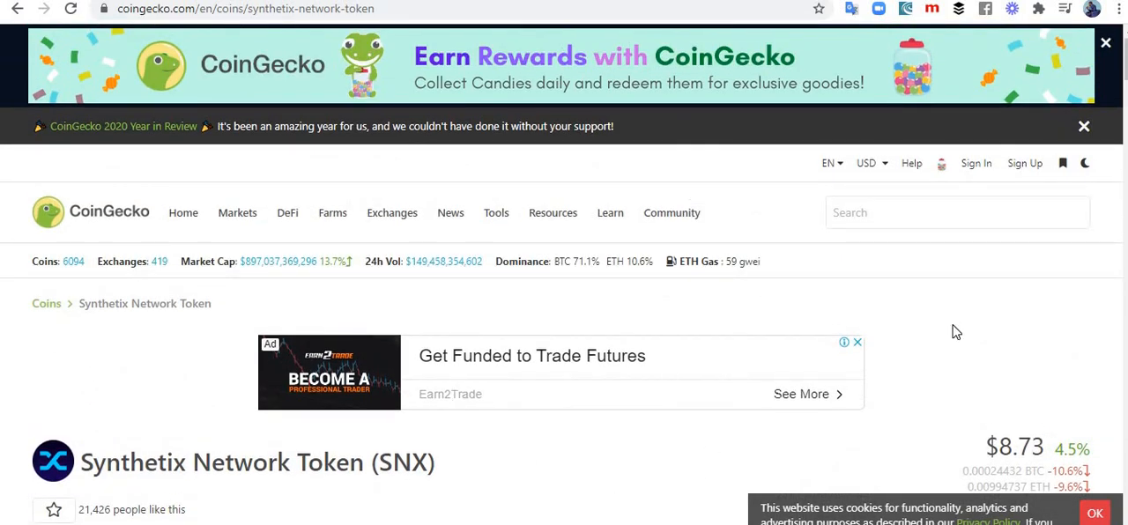
pyautogui.scroll(-3)
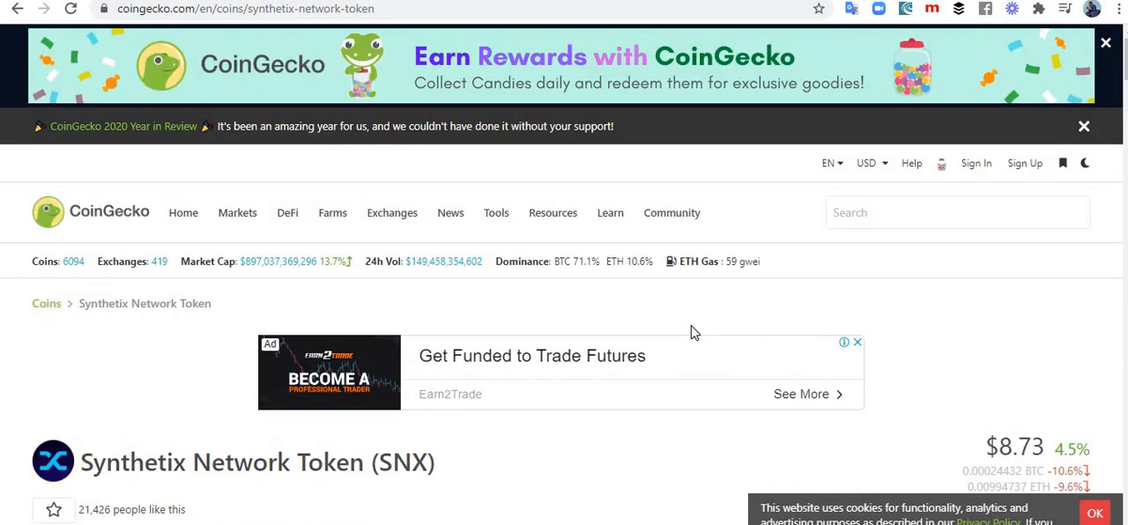
pyautogui.scroll(-3)
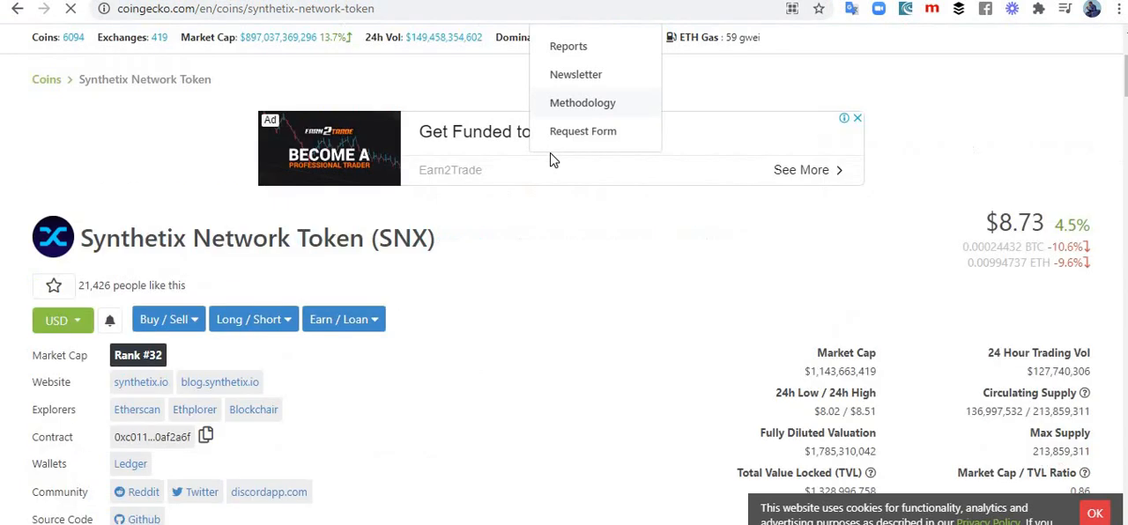
pyautogui.scroll(-3)
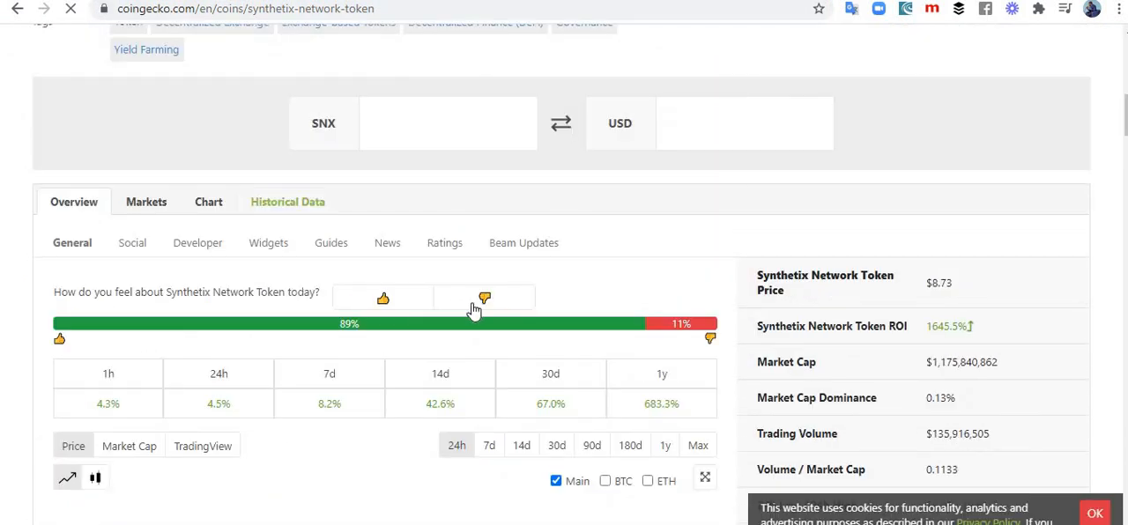
pyautogui.scroll(-3)
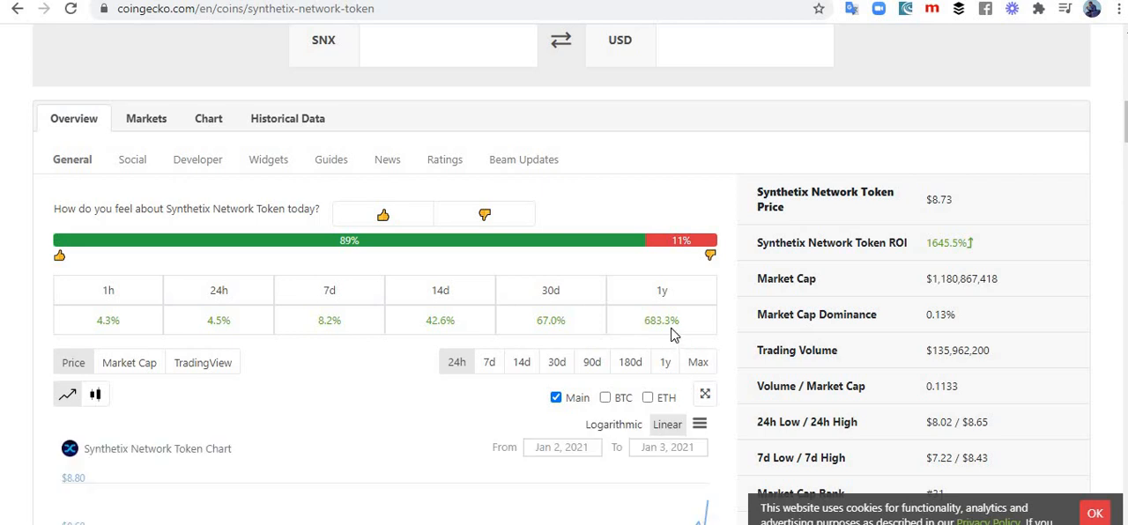
pyautogui.scroll(-3)
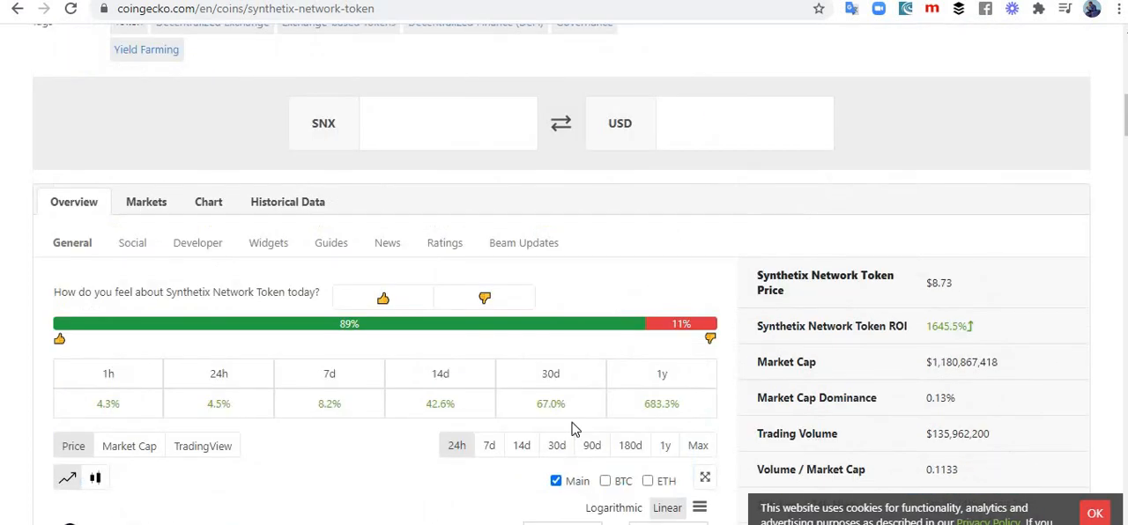
pyautogui.scroll(-3)
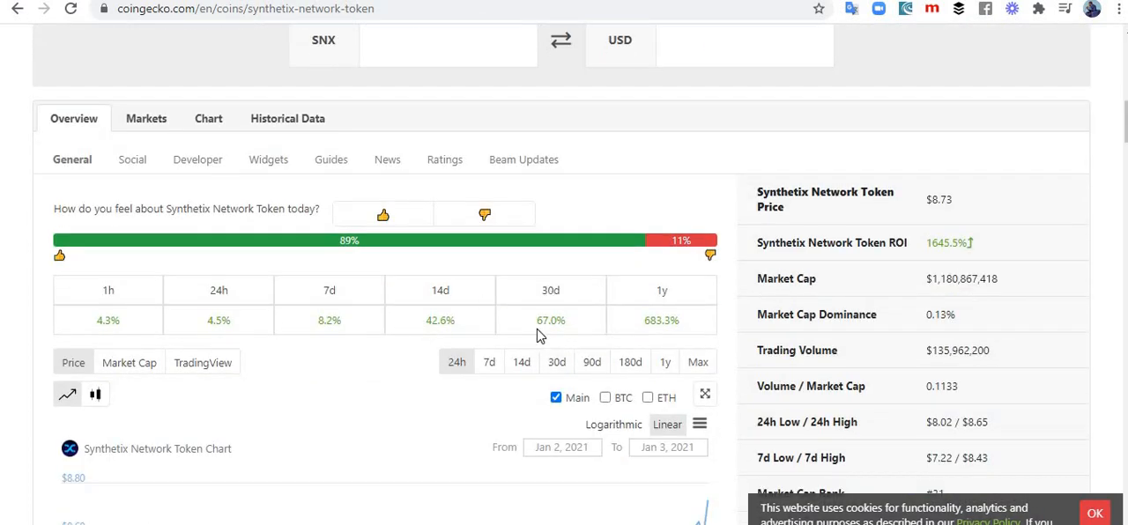
pyautogui.moveTo(456, 296)
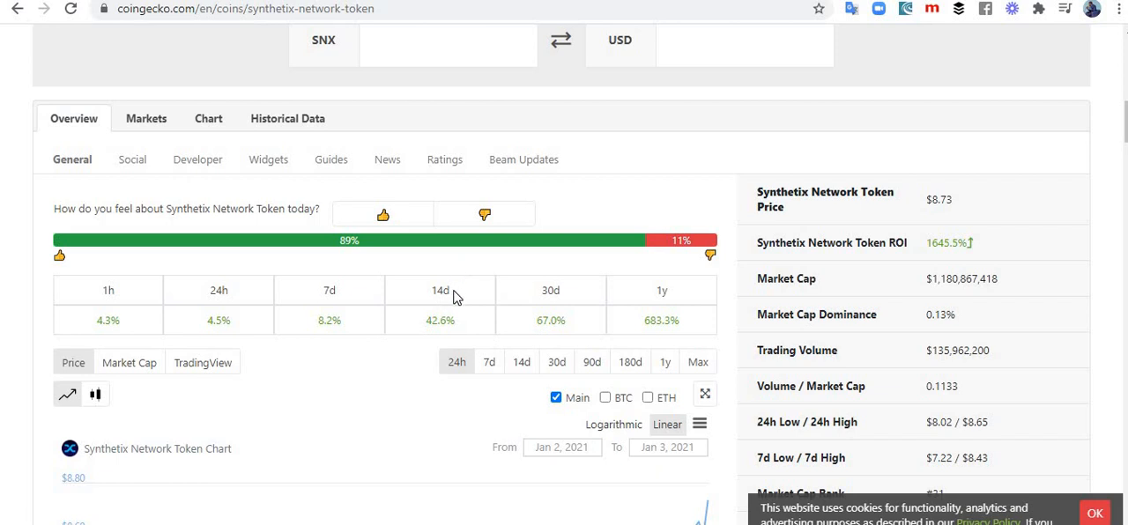
pyautogui.moveTo(335, 307)
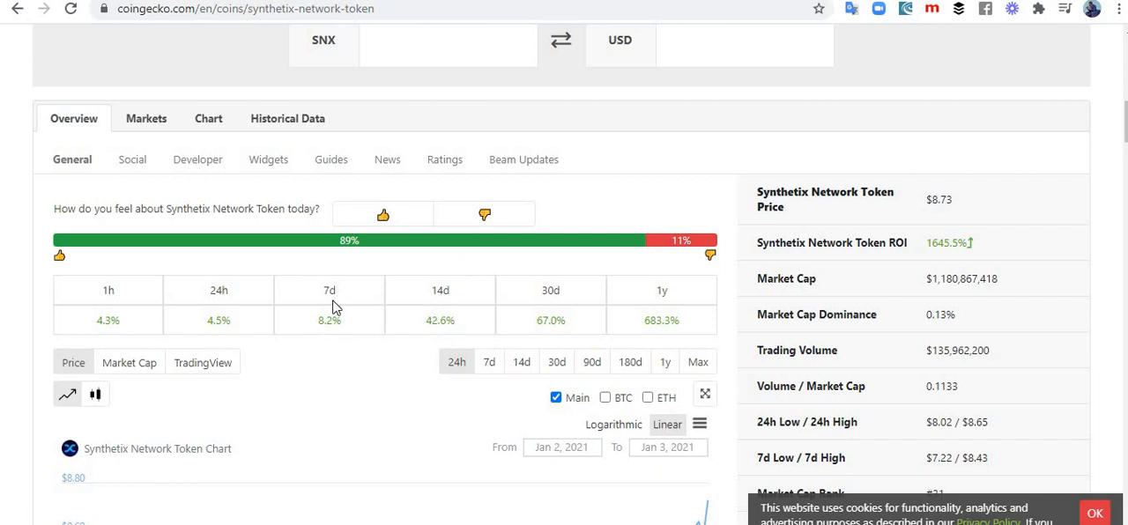
pyautogui.moveTo(332, 326)
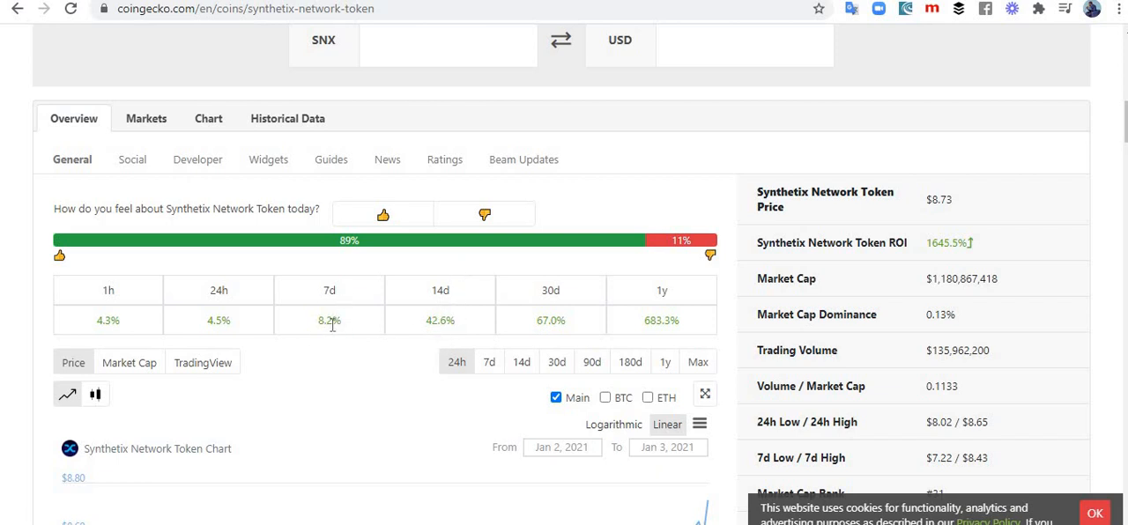
pyautogui.moveTo(344, 366)
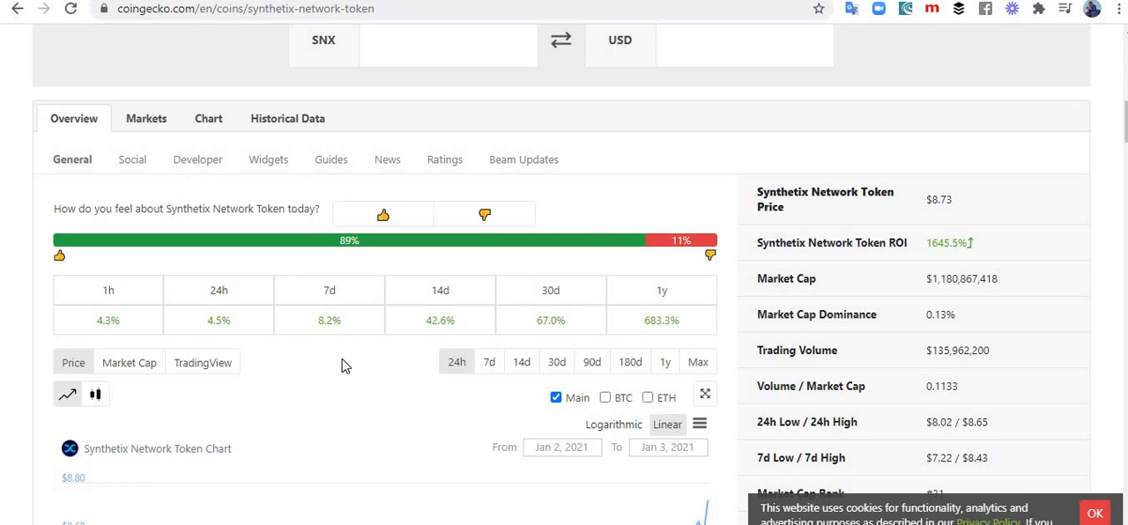
pyautogui.moveTo(236, 342)
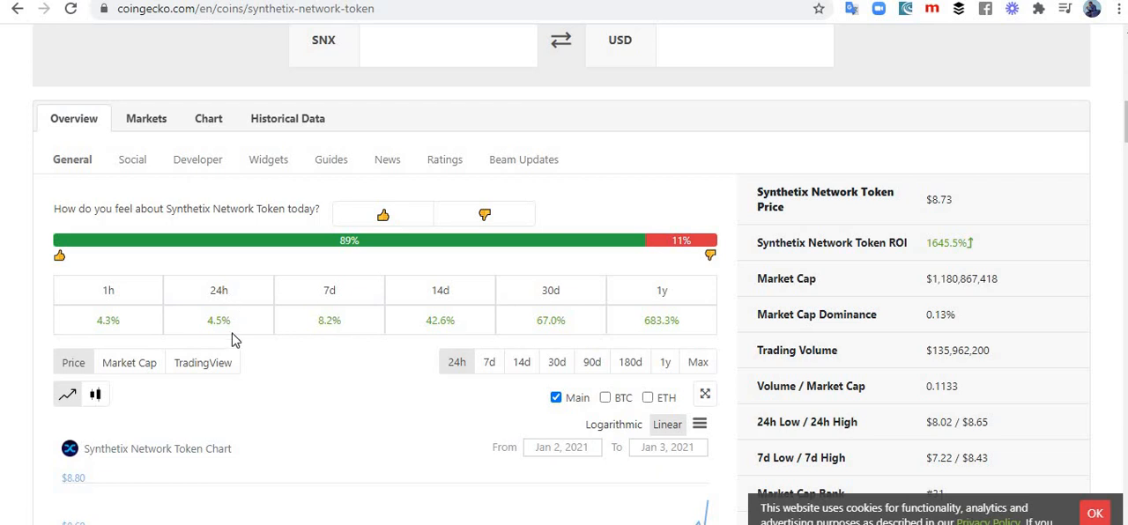
pyautogui.moveTo(123, 335)
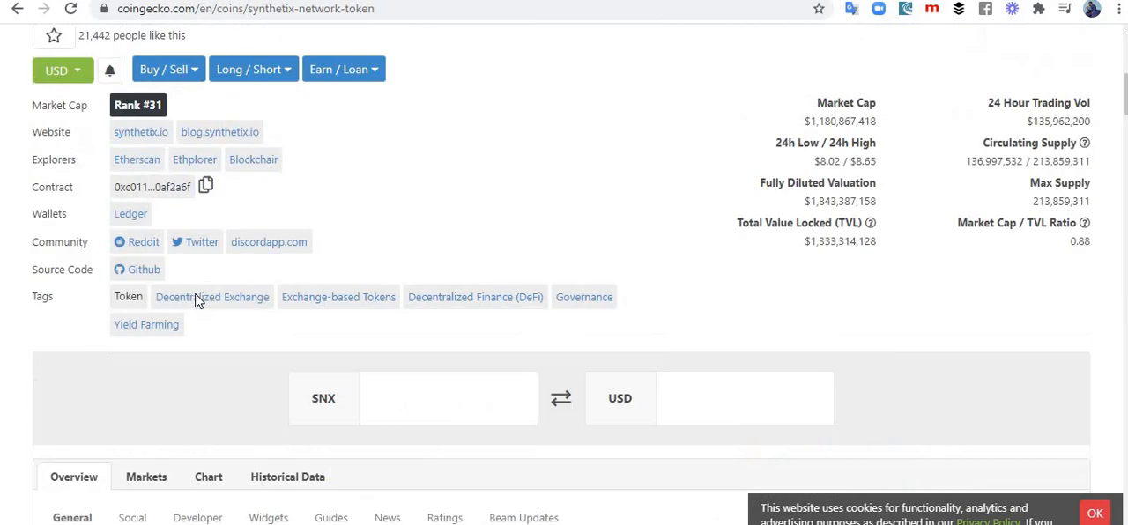
# Review the SNX price chart and stats: rank #31, $1.18B market cap, tags and converter
pyautogui.scroll(-3)
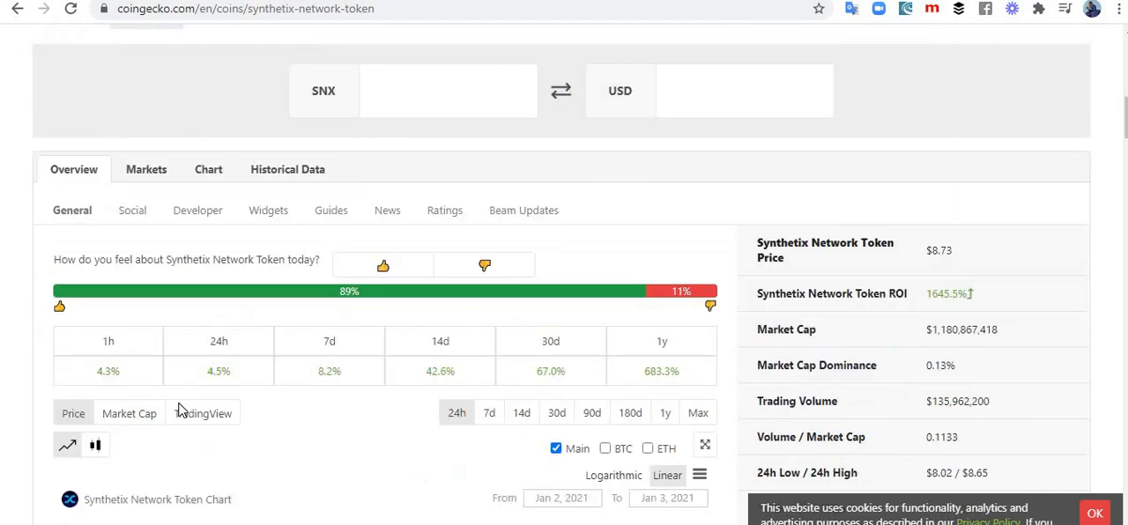
pyautogui.scroll(-3)
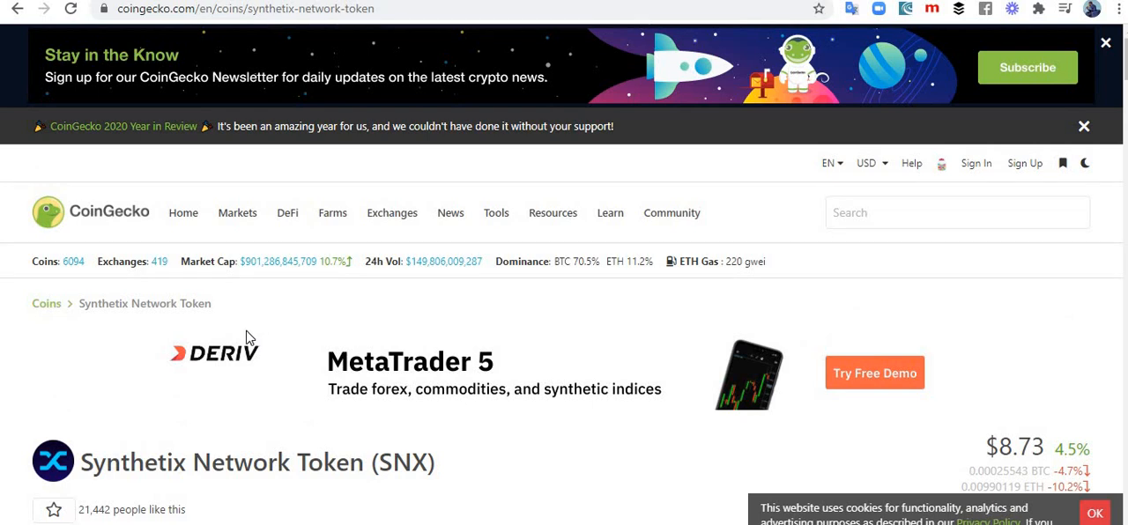
pyautogui.moveTo(579, 261)
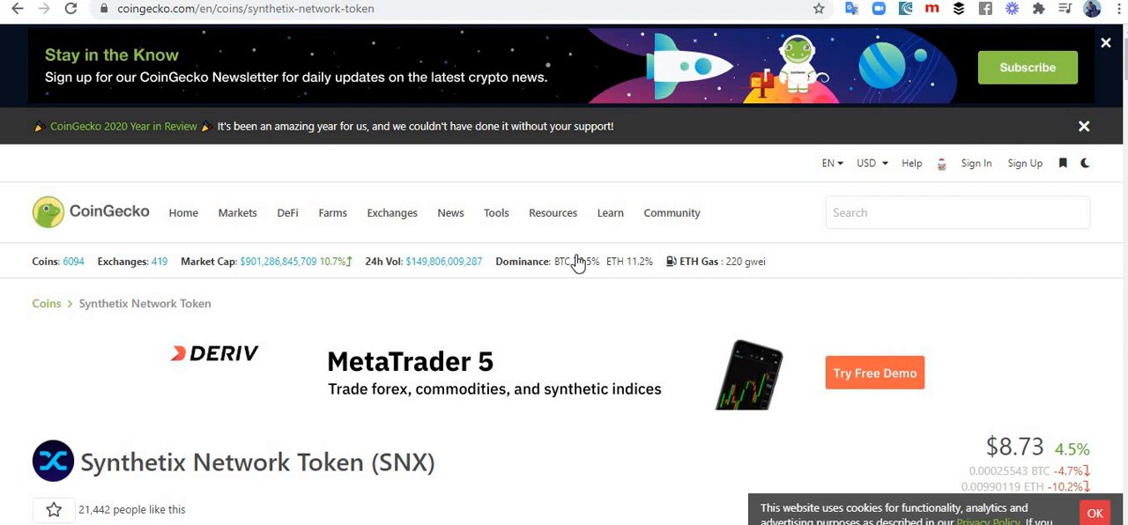
pyautogui.scroll(-3)
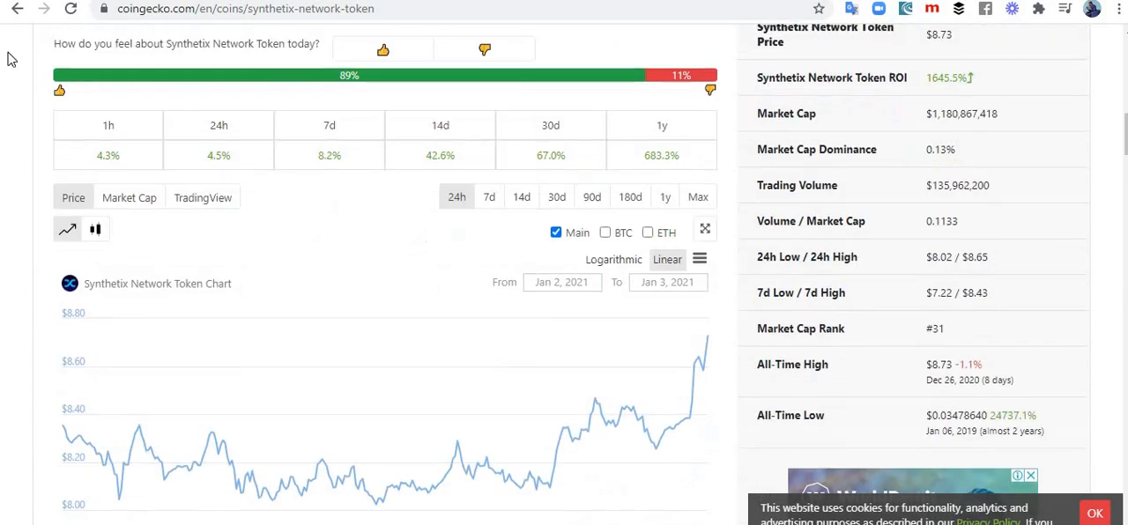
pyautogui.scroll(-3)
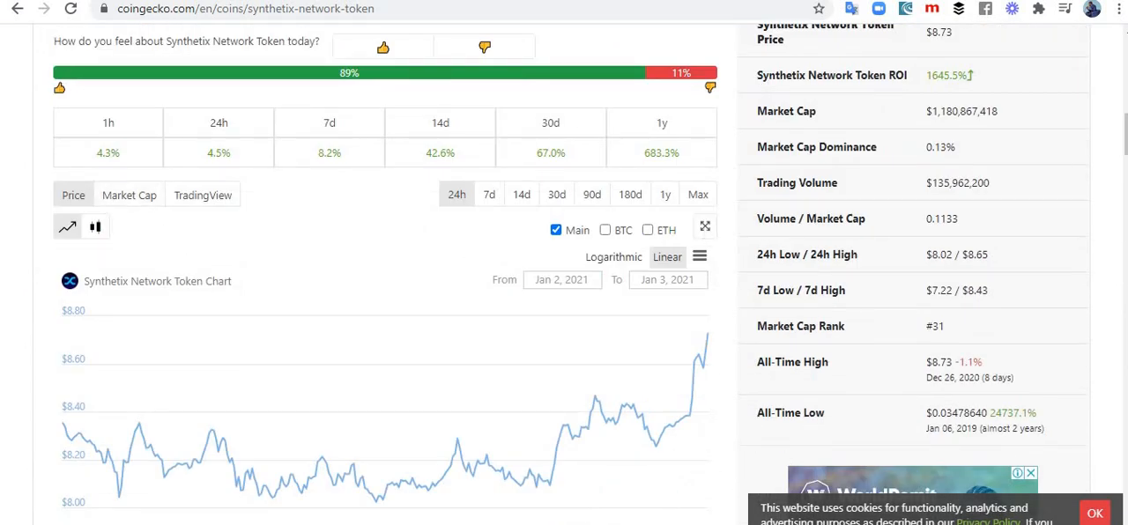
pyautogui.moveTo(526, 431)
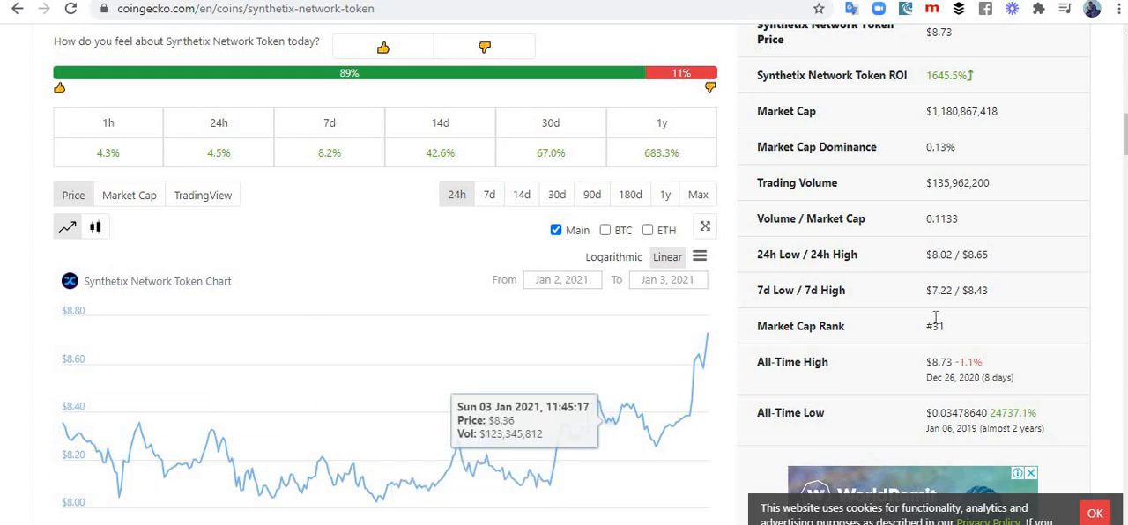
pyautogui.moveTo(395, 418)
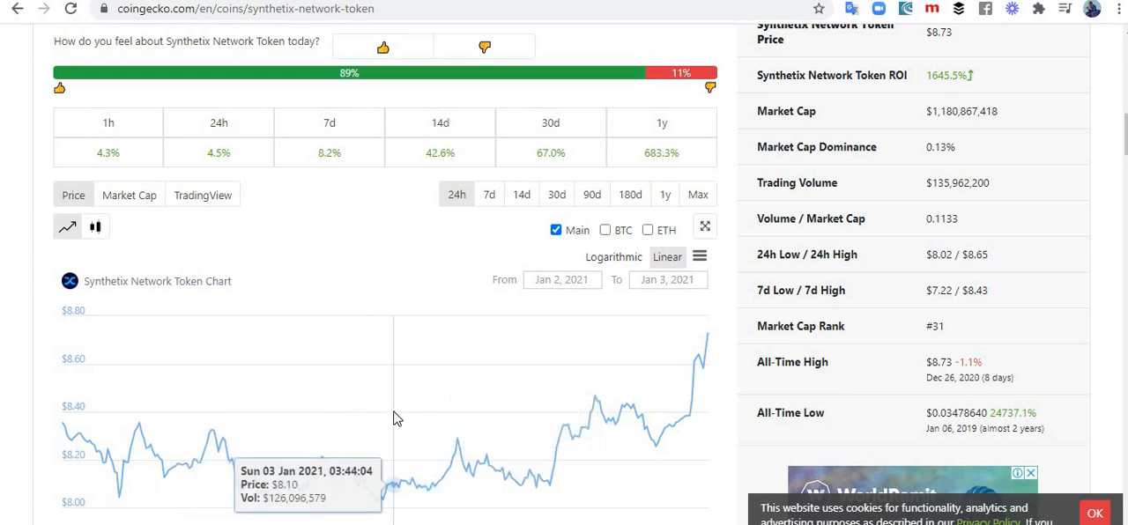
pyautogui.moveTo(384, 416)
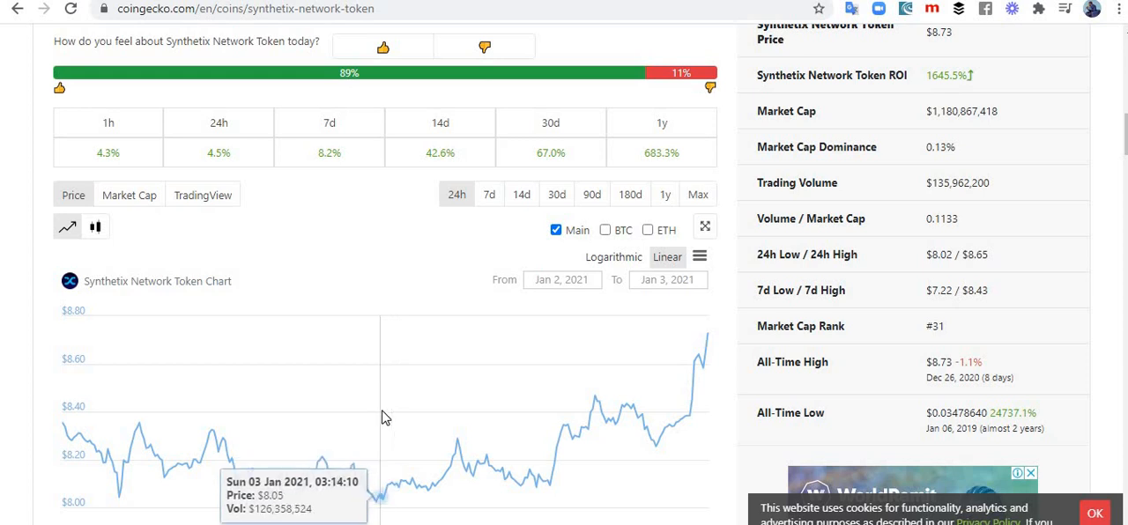
pyautogui.moveTo(388, 417)
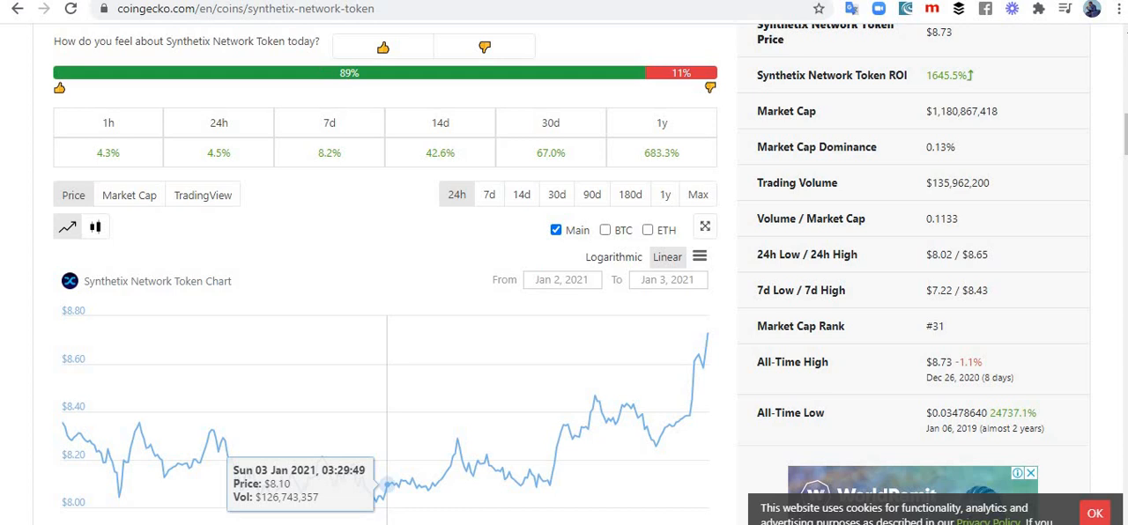
pyautogui.moveTo(353, 298)
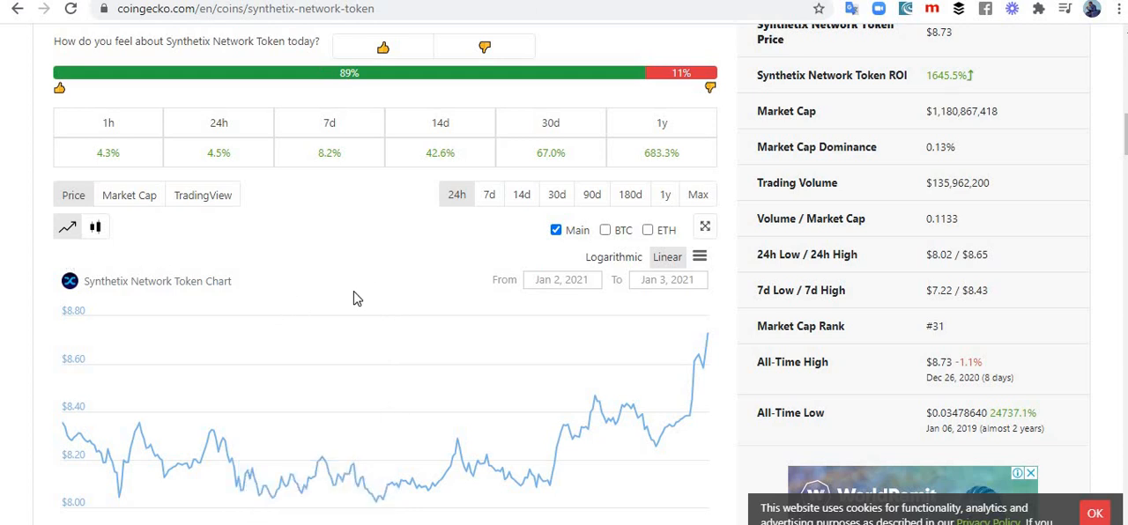
pyautogui.scroll(3)
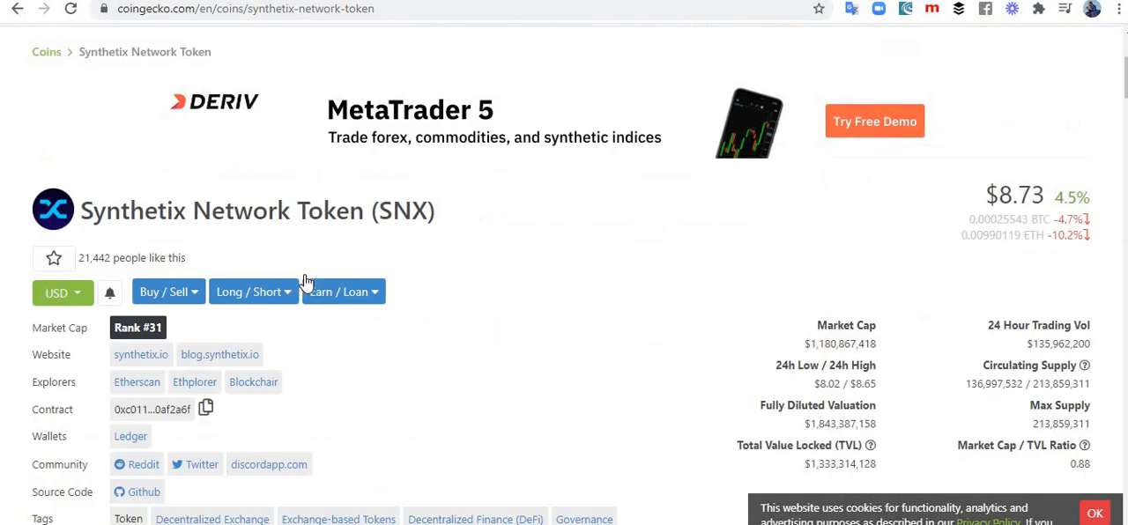
pyautogui.scroll(-3)
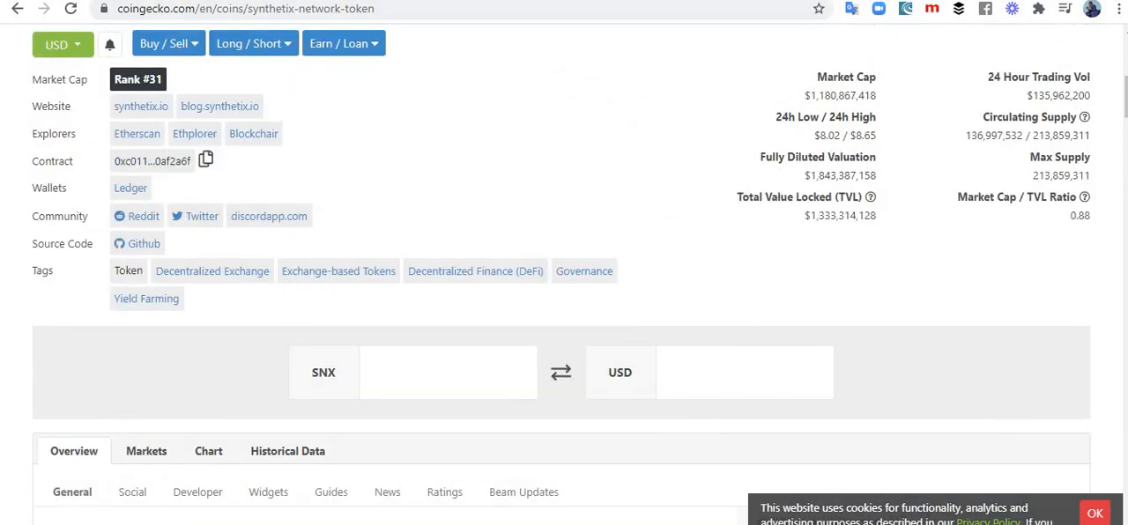
pyautogui.moveTo(656, 309)
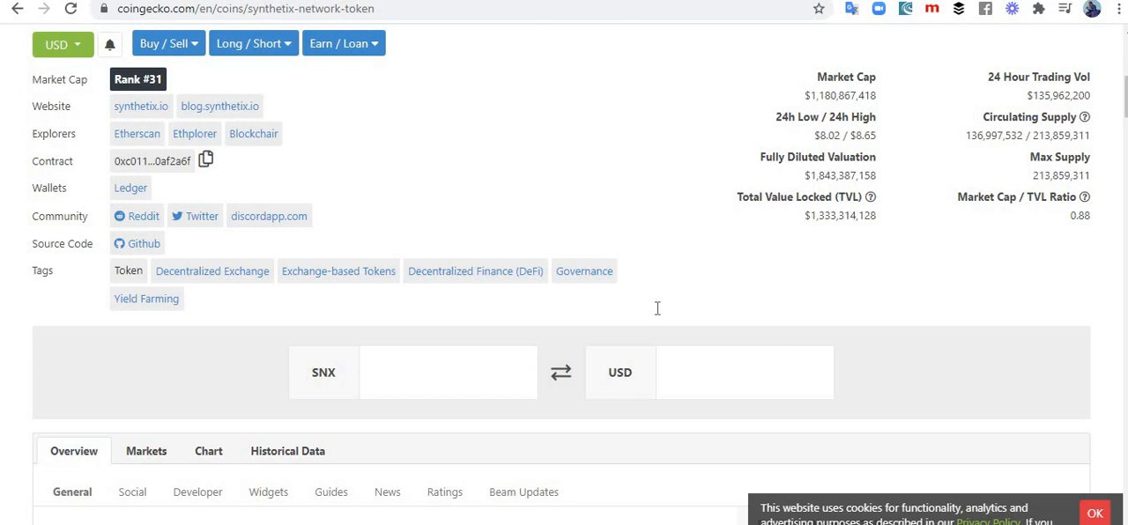
pyautogui.moveTo(532, 145)
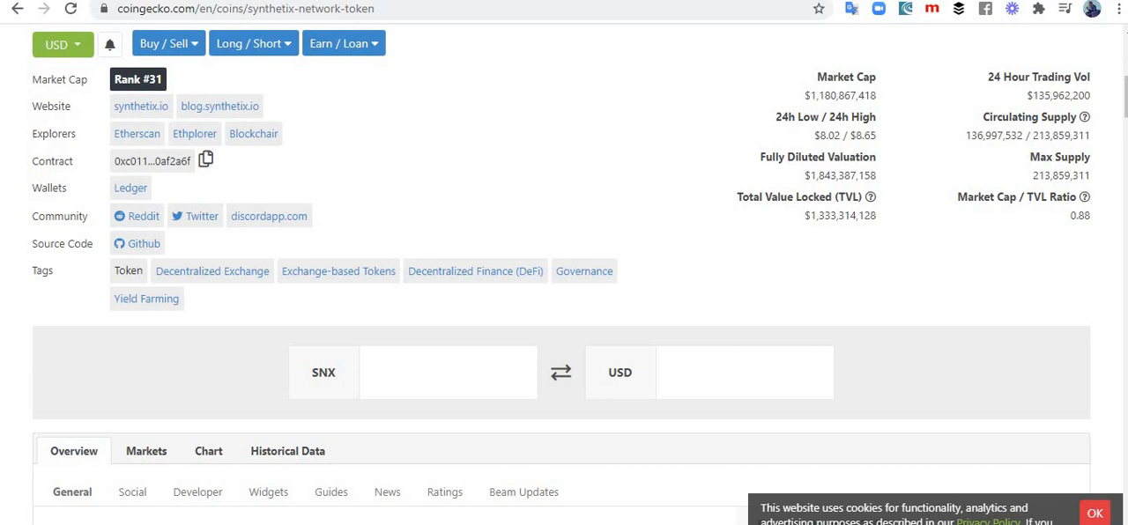
pyautogui.moveTo(864, 402)
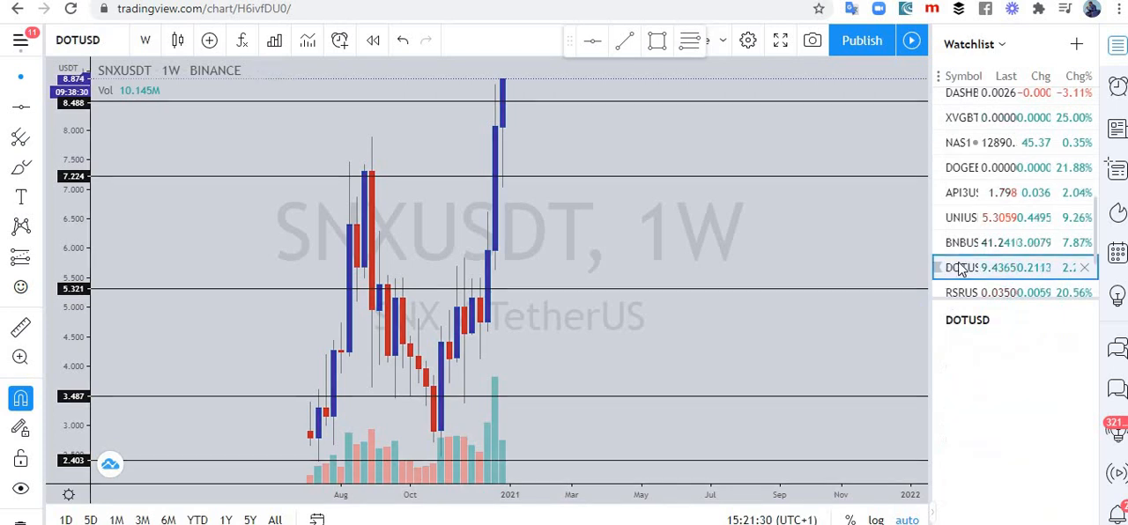
# Load DOTUSD from the Watchlist and view it on daily candles
pyautogui.click(988, 268)
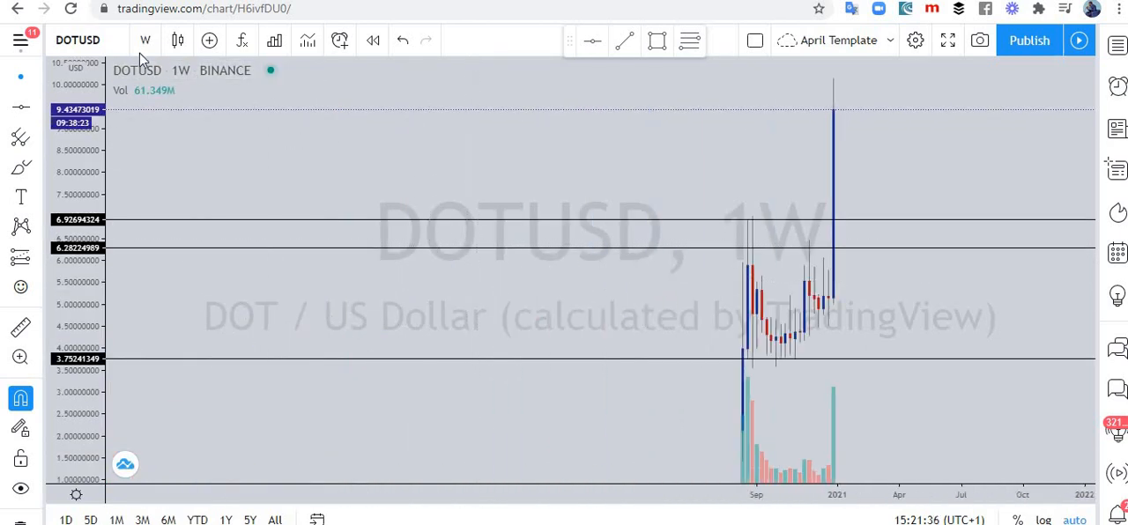
pyautogui.click(144, 40)
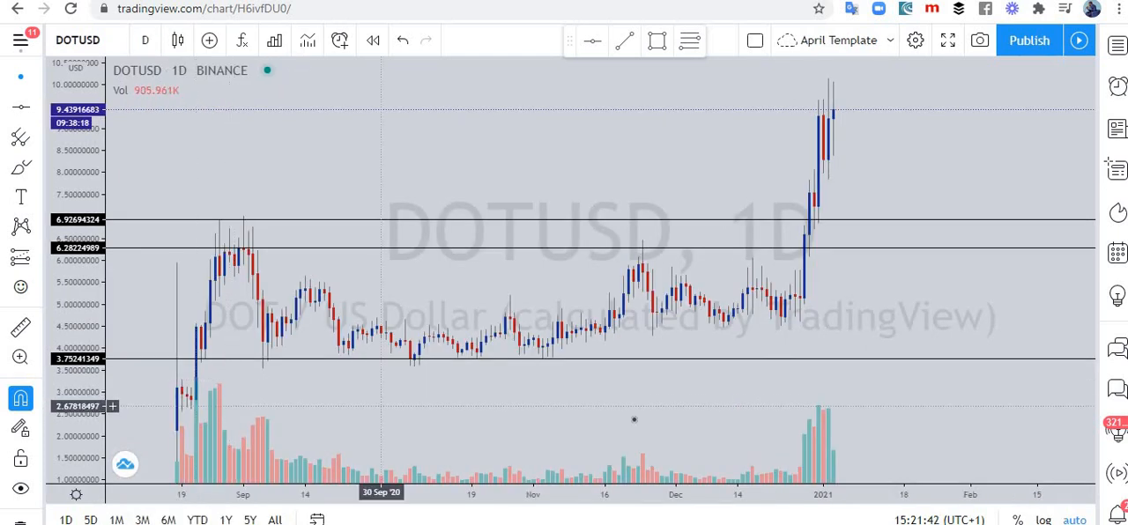
pyautogui.moveTo(876, 173)
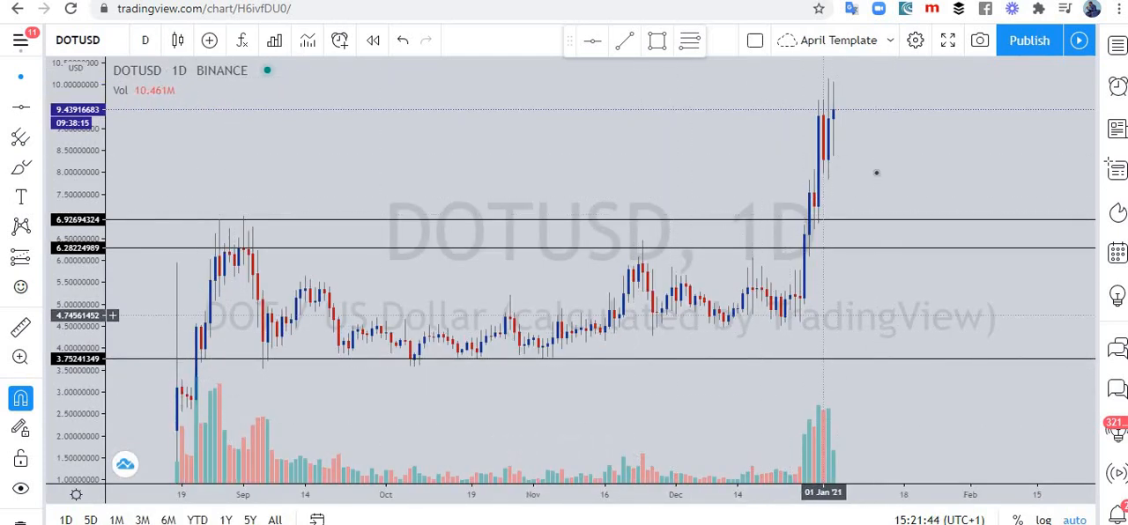
pyautogui.moveTo(776, 316)
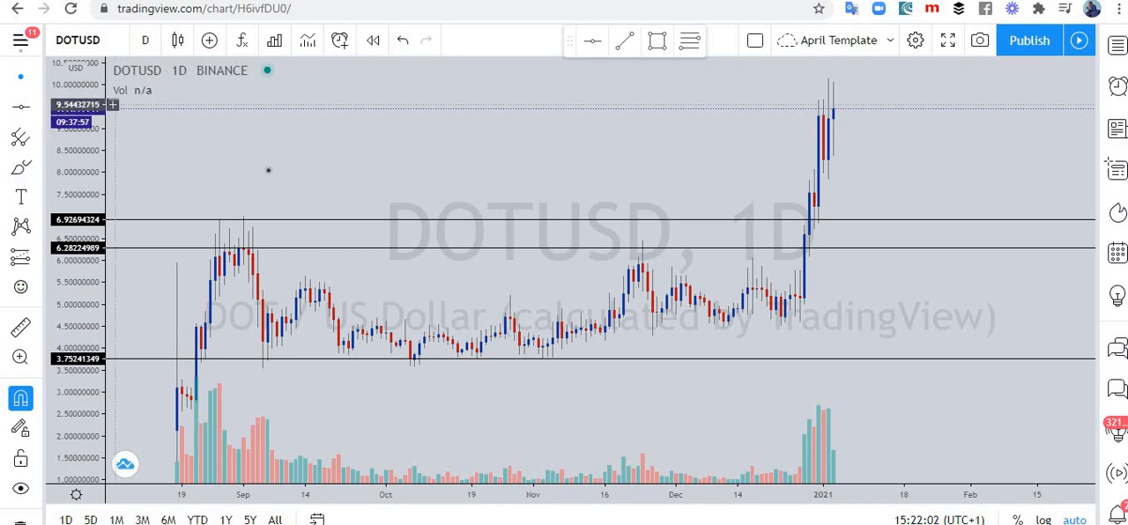
pyautogui.moveTo(271, 271)
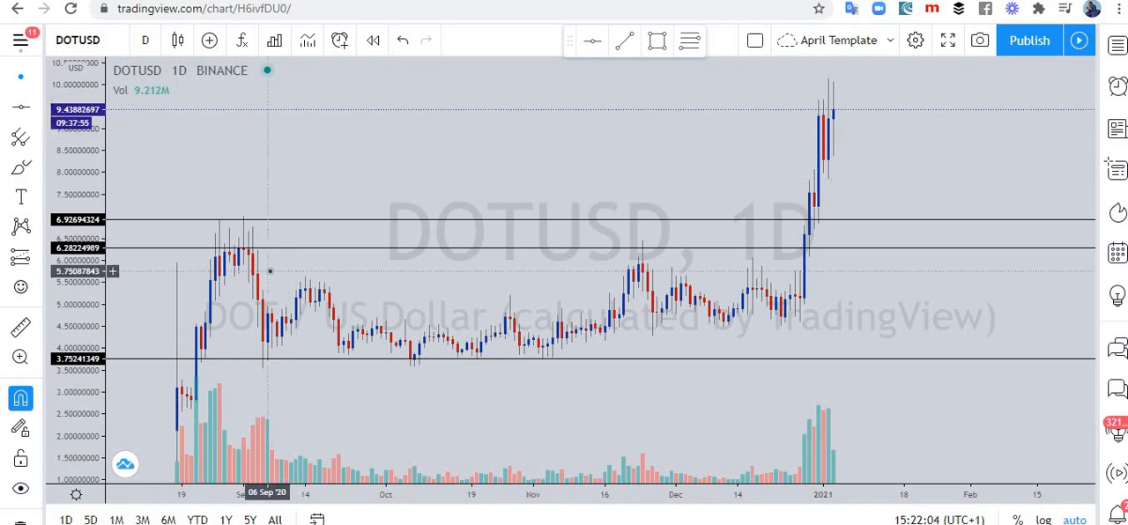
pyautogui.moveTo(844, 71)
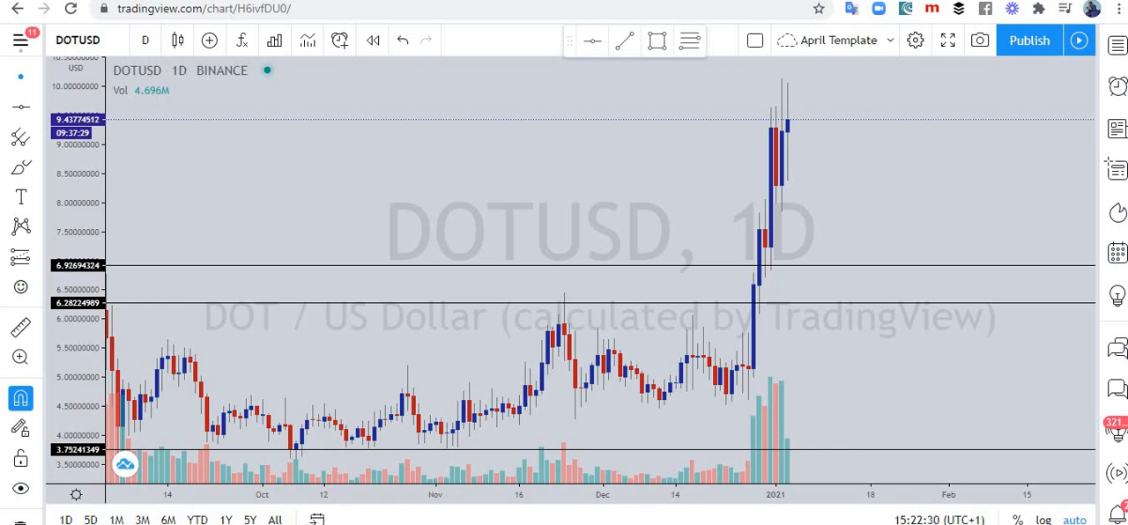
pyautogui.moveTo(613, 212)
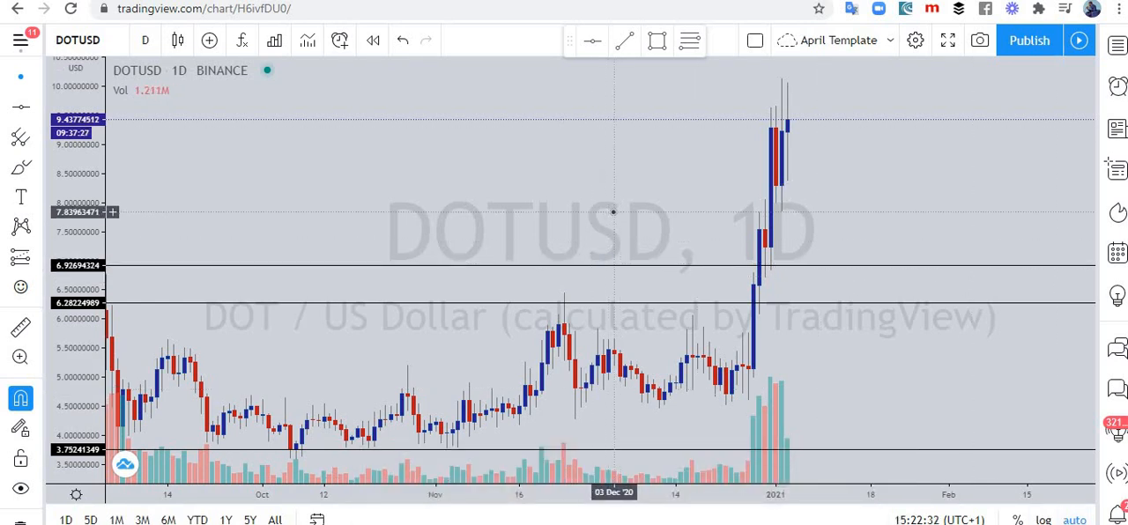